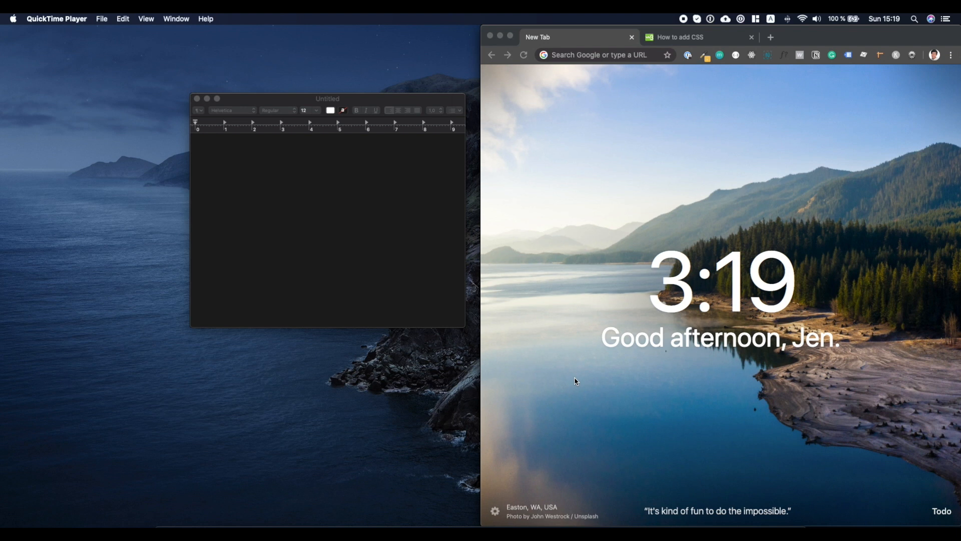
{"action": "mouse_move", "coordinate": [323, 141]}
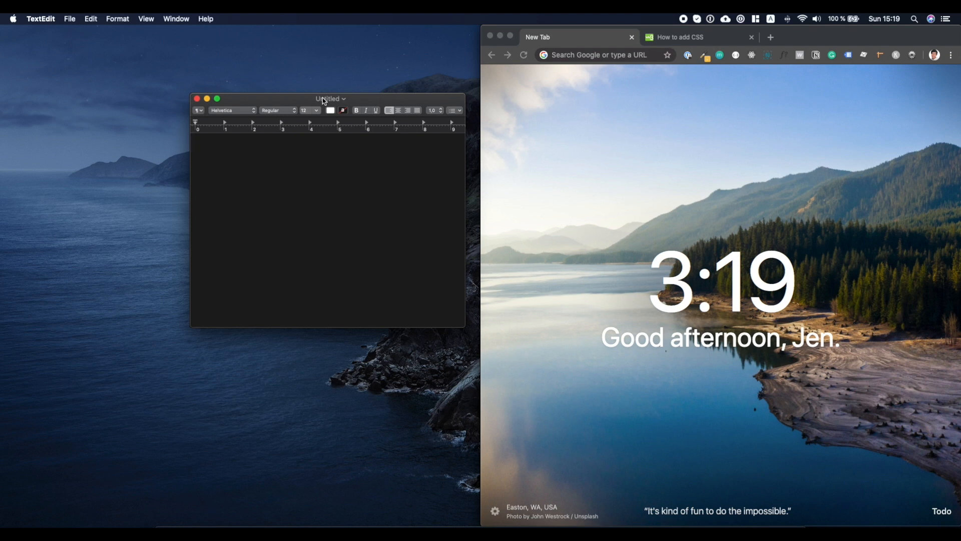
{"action": "mouse_move", "coordinate": [70, 18]}
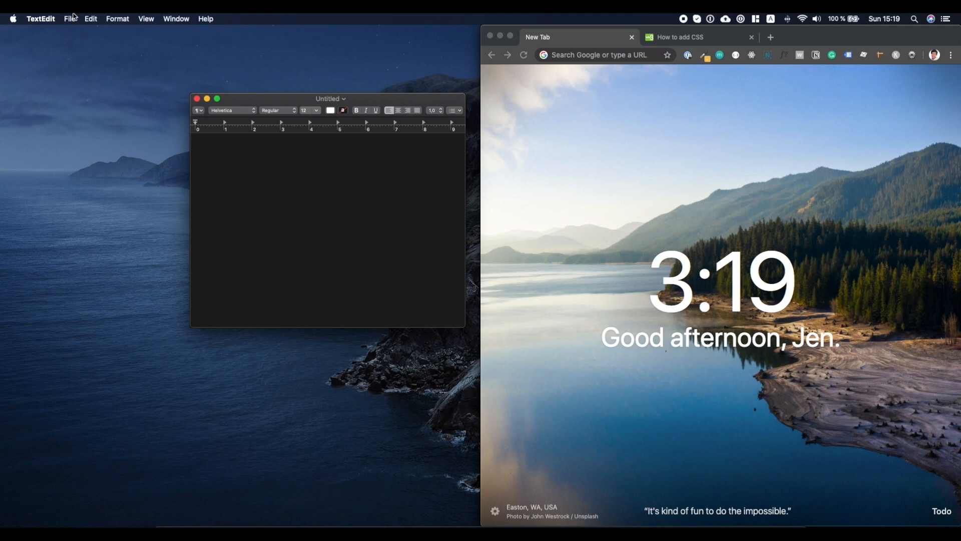
Make the empty TextEdit document plain text via Format > Make Plain Text.
{"action": "left_click", "coordinate": [117, 18]}
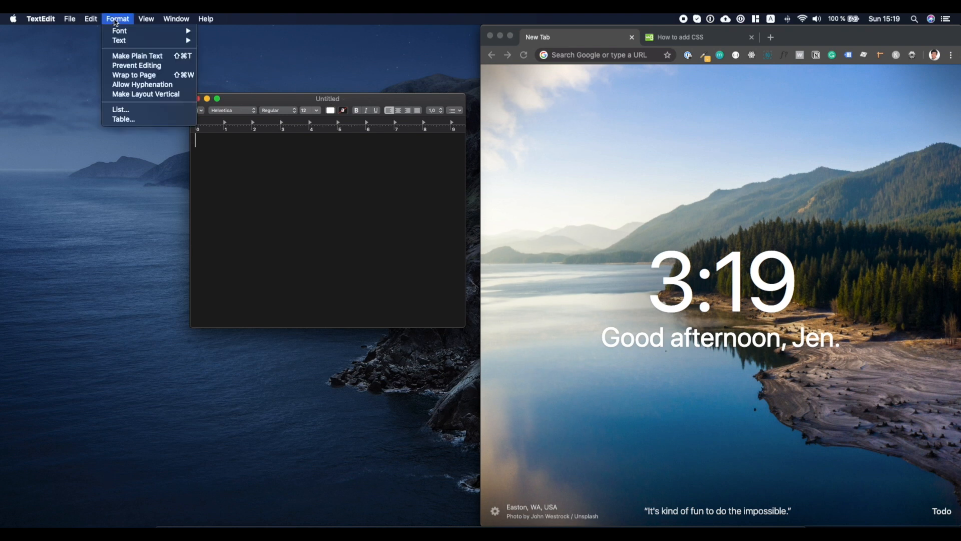
{"action": "mouse_move", "coordinate": [137, 56]}
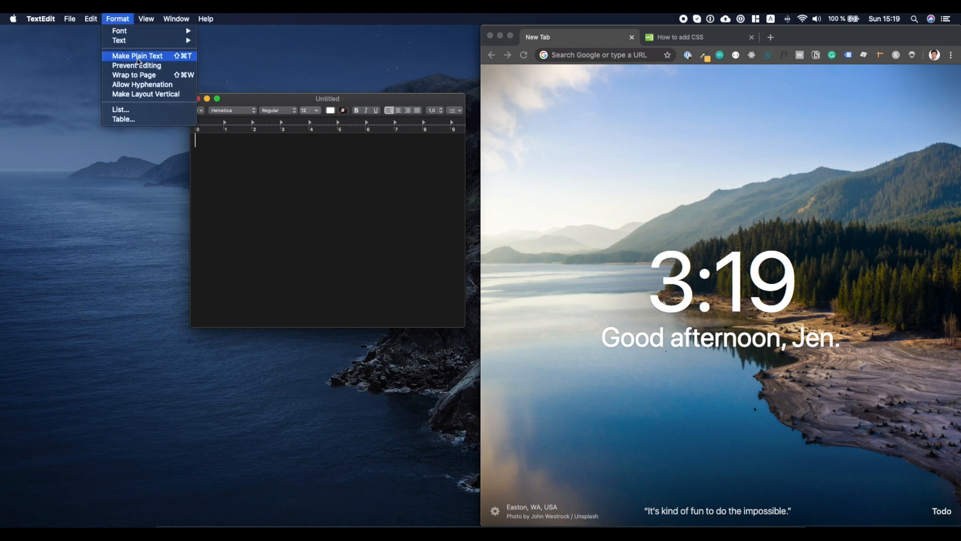
{"action": "left_click", "coordinate": [138, 56]}
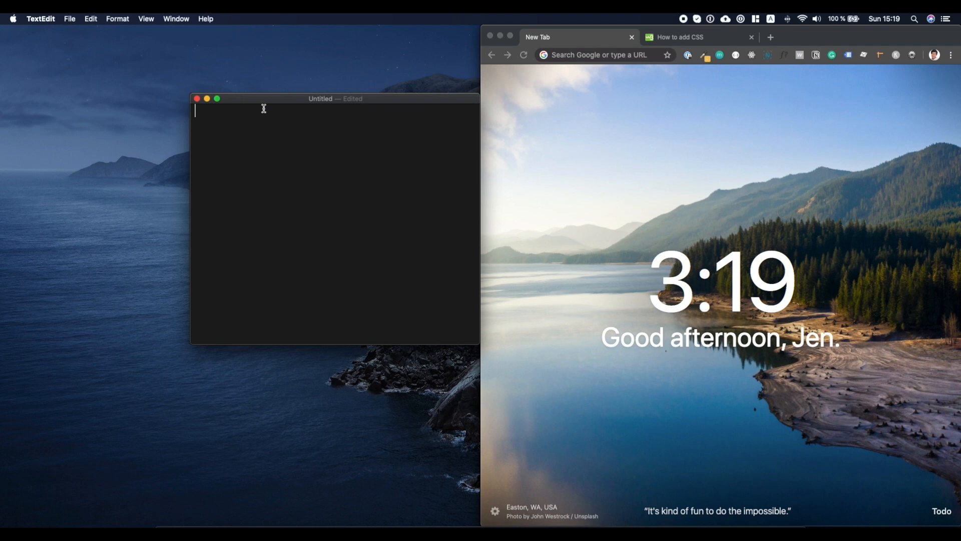
Write an <html><body> skeleton with an <h1> heading reading 'Wazaaaaap!'.
{"action": "type", "text": "<html"}
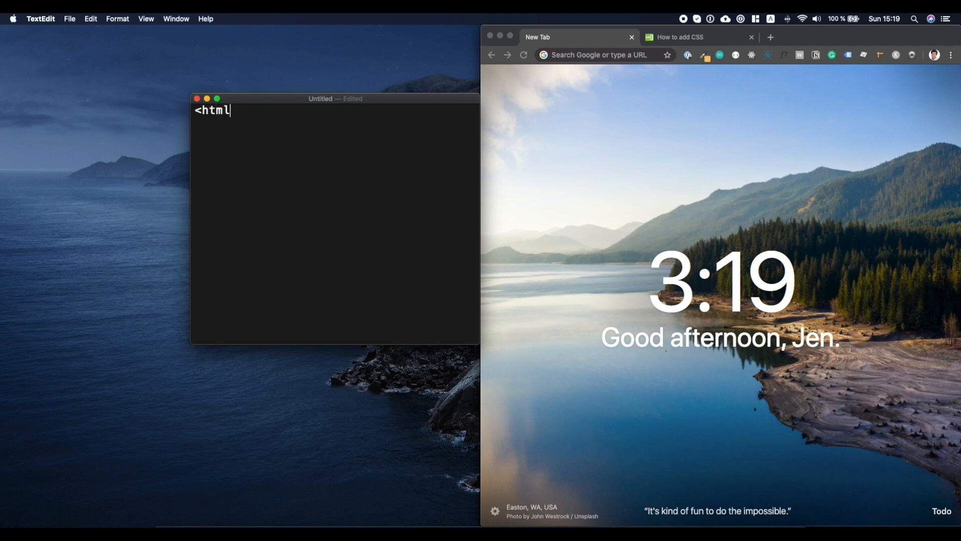
{"action": "type", "text": ">"}
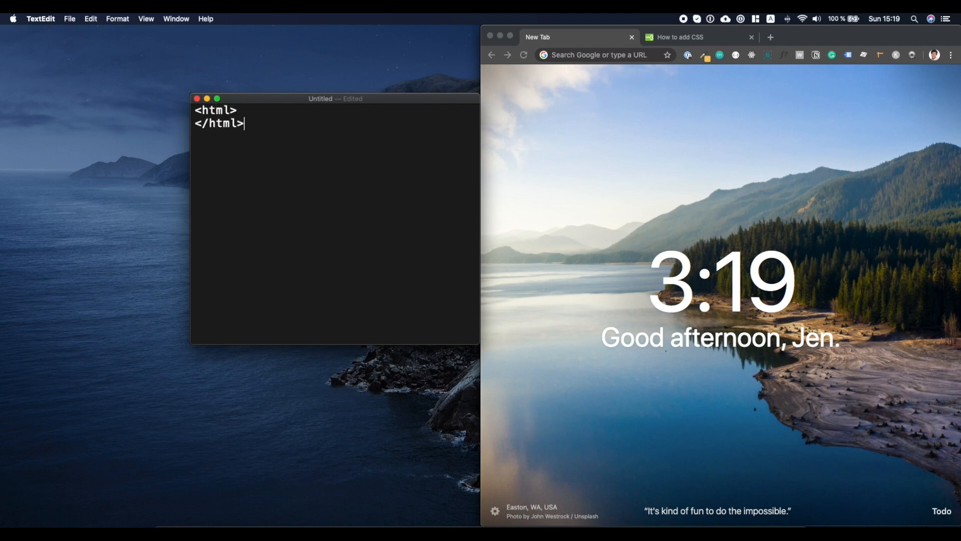
{"action": "type", "text": "<body>"}
{"action": "type", "text": "</body>"}
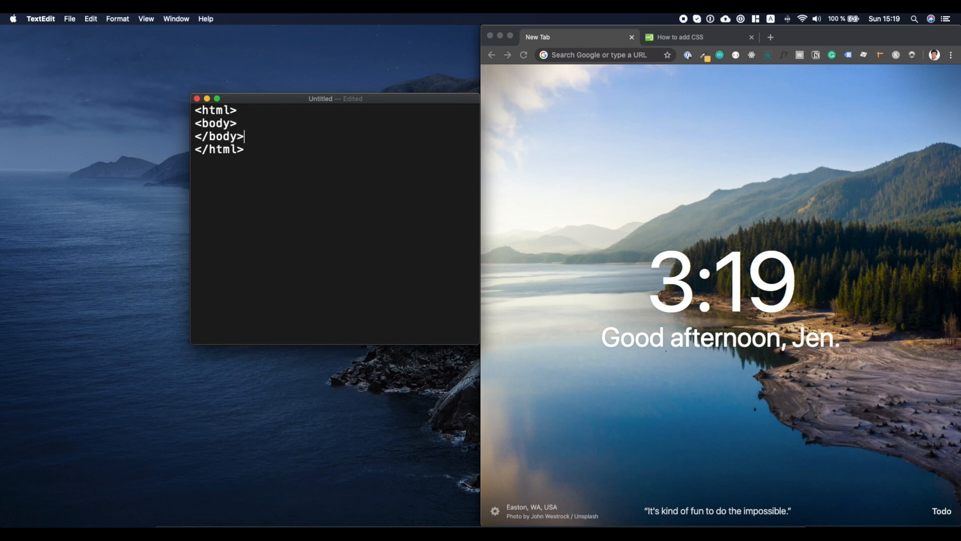
{"action": "type", "text": "<h1></h"}
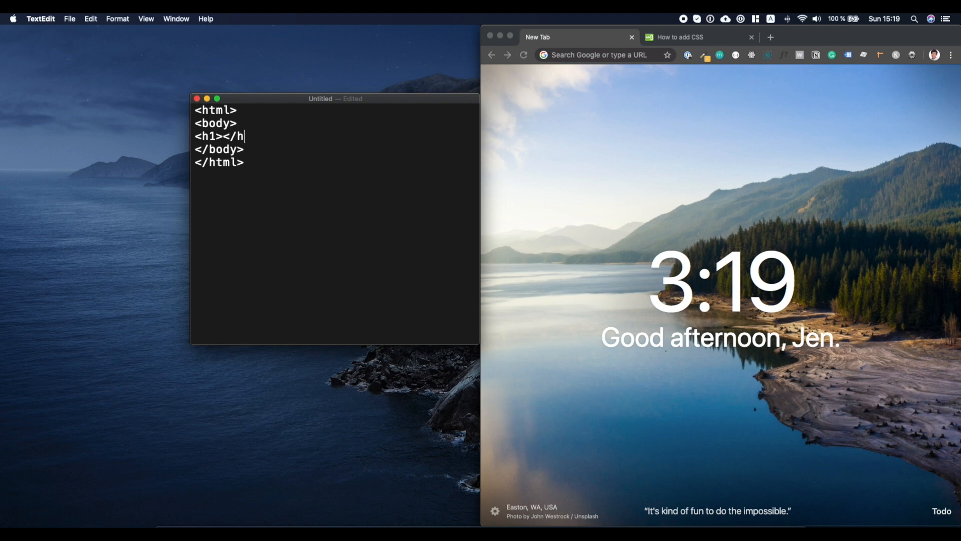
{"action": "type", "text": "1>"}
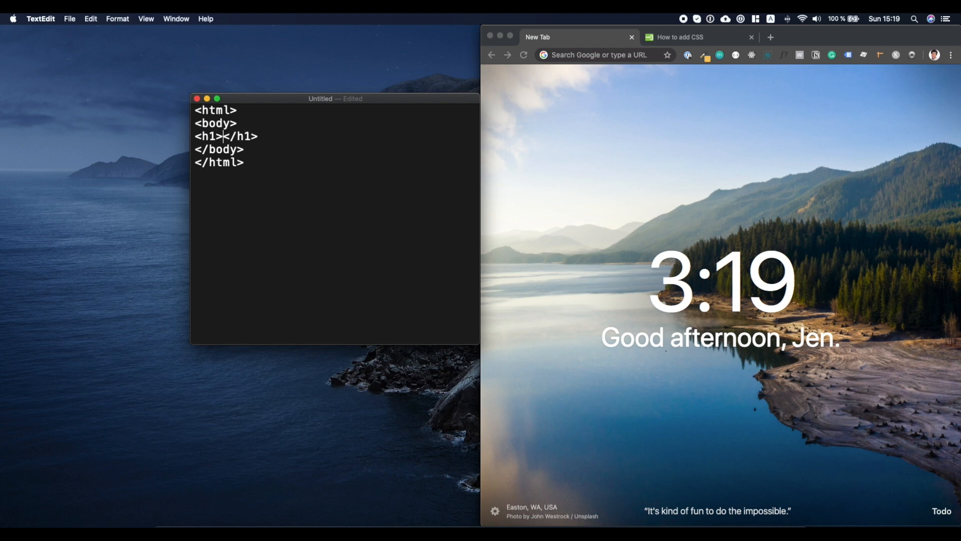
{"action": "type", "text": "Wa"}
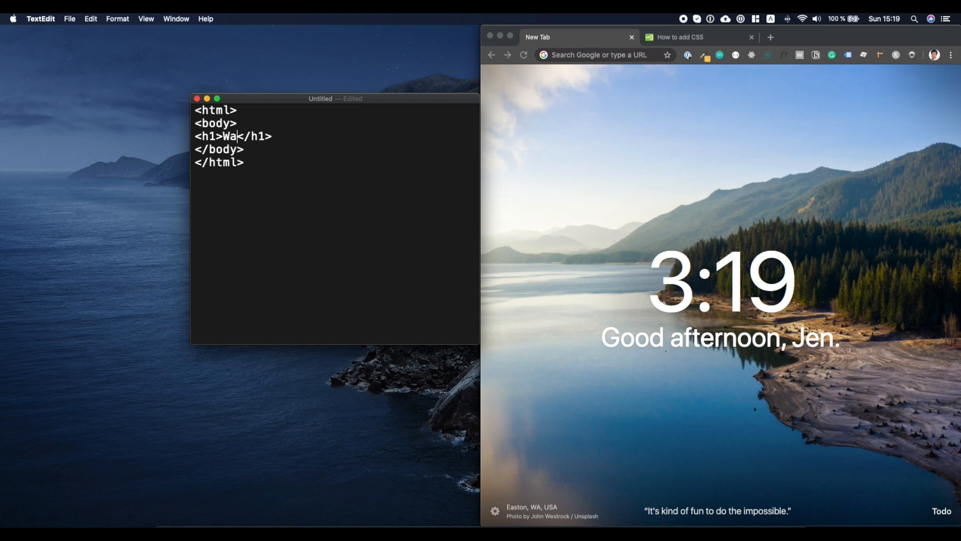
{"action": "type", "text": "zaaaaaap!"}
{"action": "type", "text": "index.htm"}
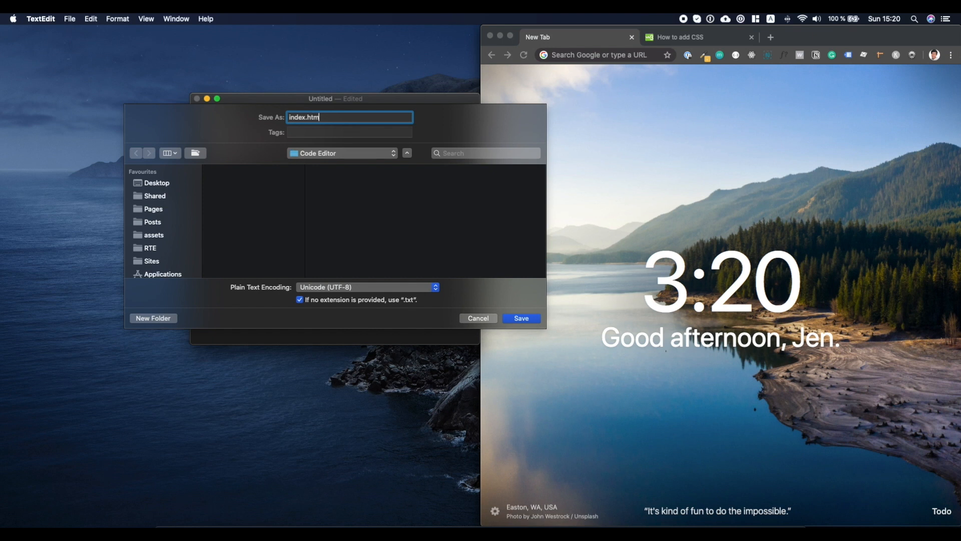
Save the document as index.html in the Code Editor folder, keeping the .html extension.
{"action": "left_click", "coordinate": [520, 318]}
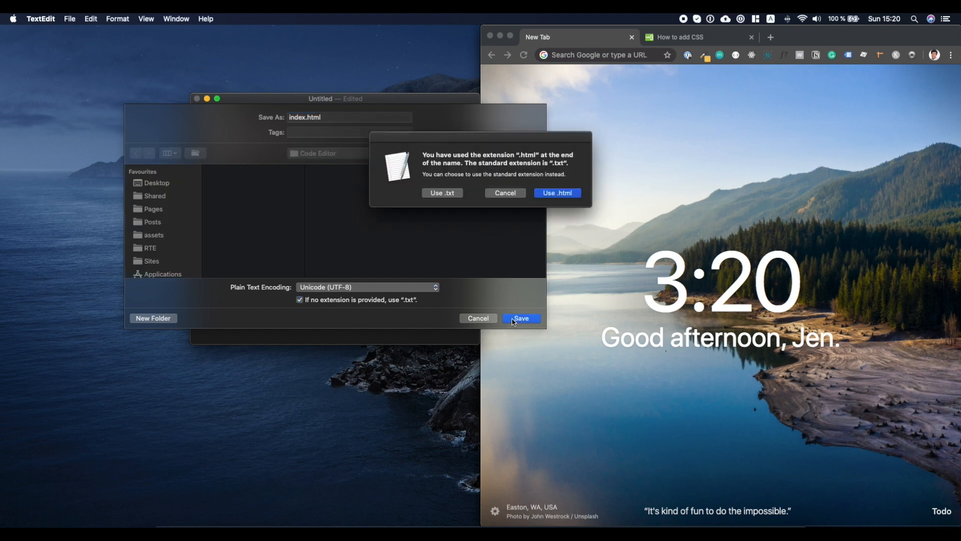
{"action": "mouse_move", "coordinate": [556, 192]}
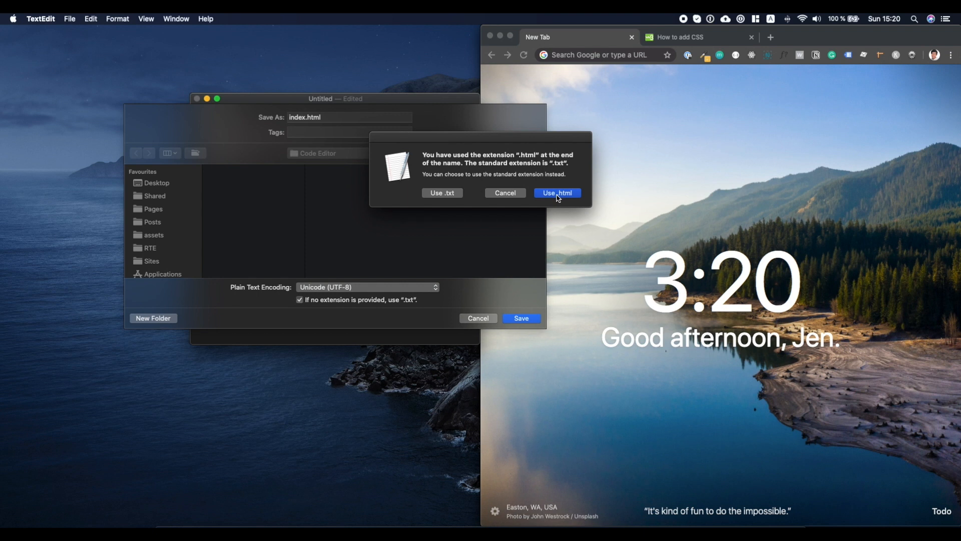
{"action": "left_click", "coordinate": [556, 192]}
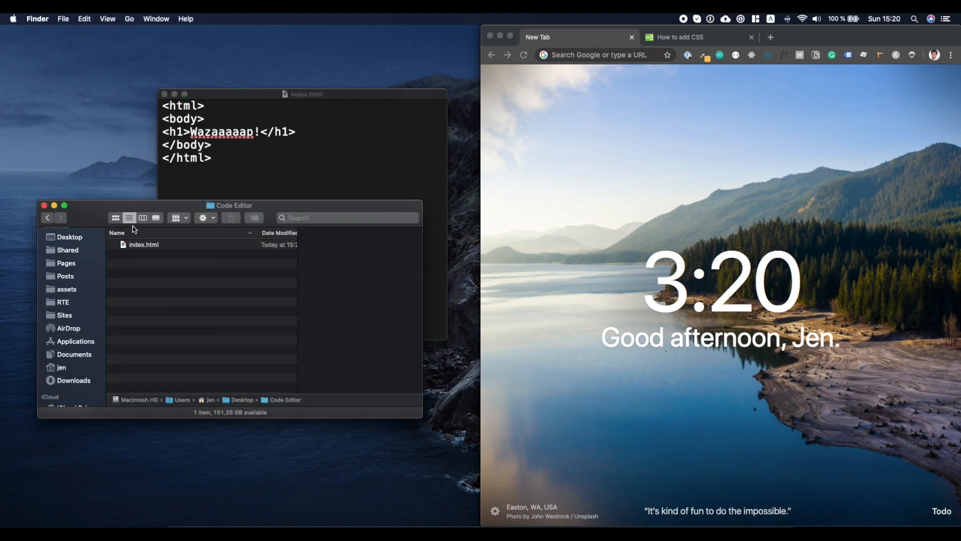
Open the saved index.html from Finder in Chrome so the 'Wazaaaaap!' heading renders.
{"action": "left_click", "coordinate": [144, 245]}
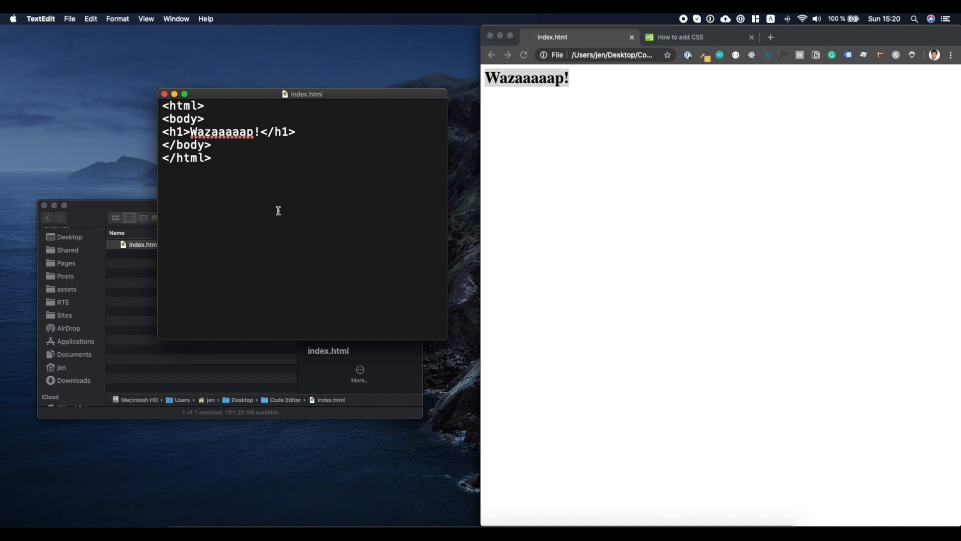
{"action": "double_click", "coordinate": [526, 78]}
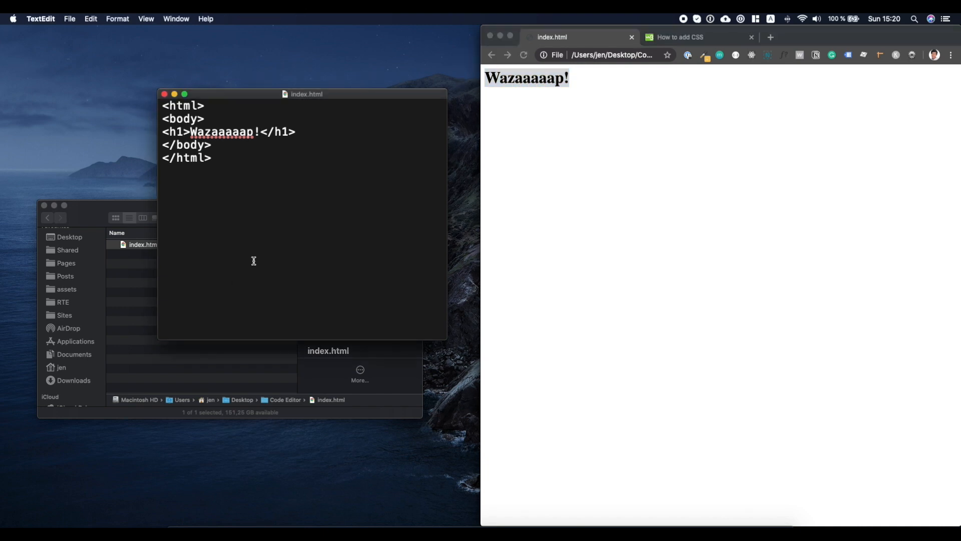
{"action": "left_click", "coordinate": [69, 18]}
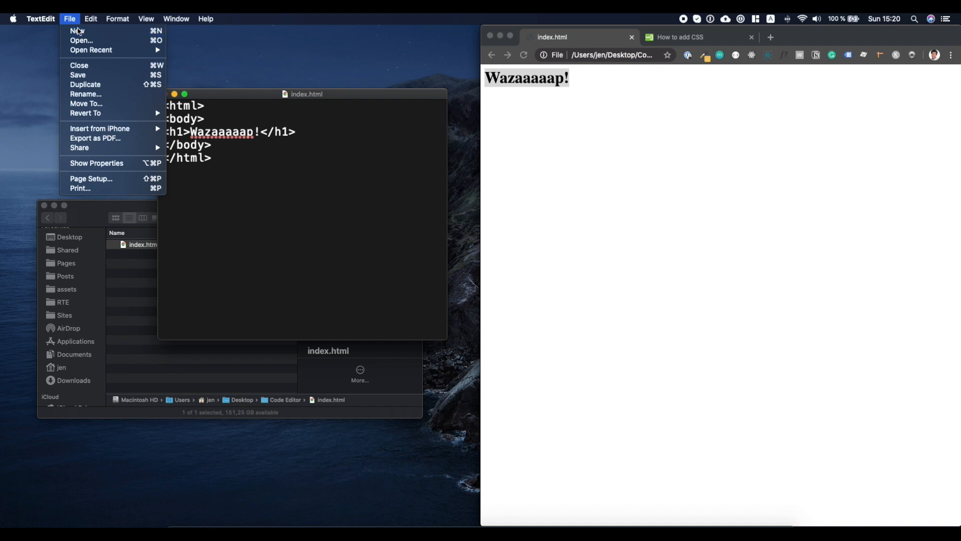
Create a new untitled TextEdit document and convert it to plain text.
{"action": "left_click", "coordinate": [76, 30]}
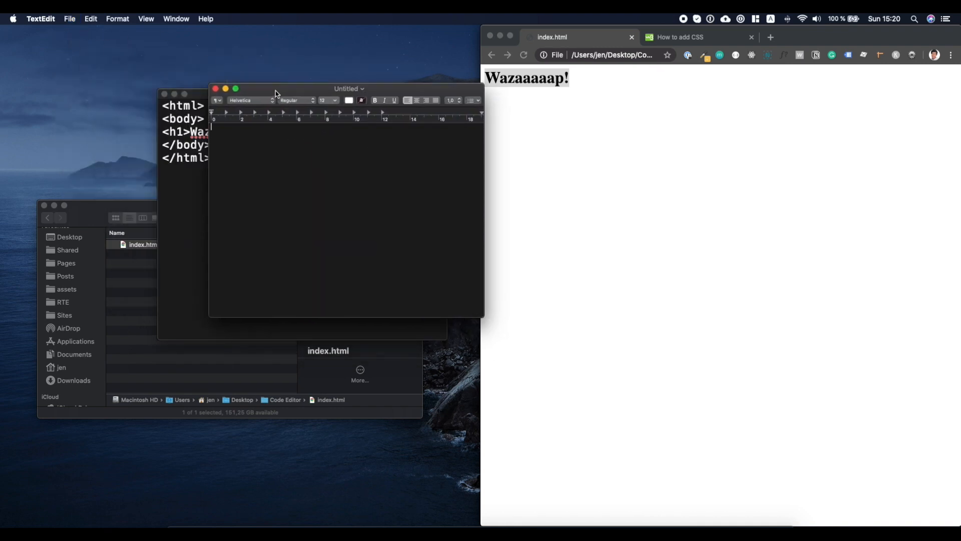
{"action": "left_click", "coordinate": [117, 18]}
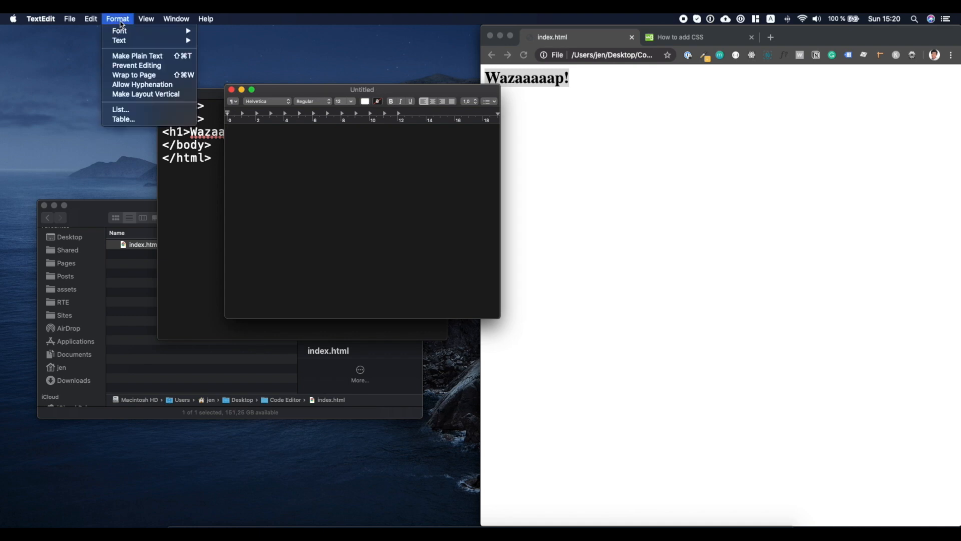
{"action": "left_click", "coordinate": [137, 56]}
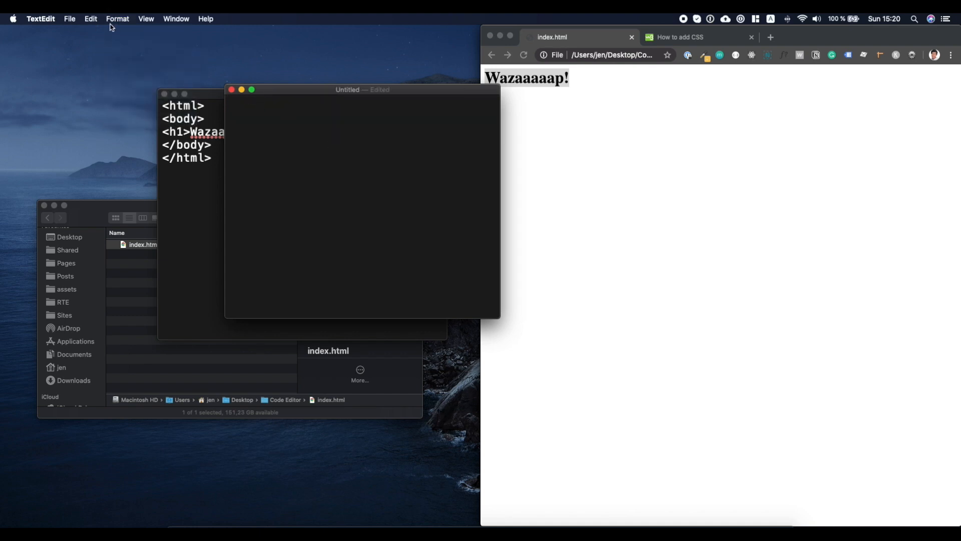
{"action": "left_click", "coordinate": [146, 18]}
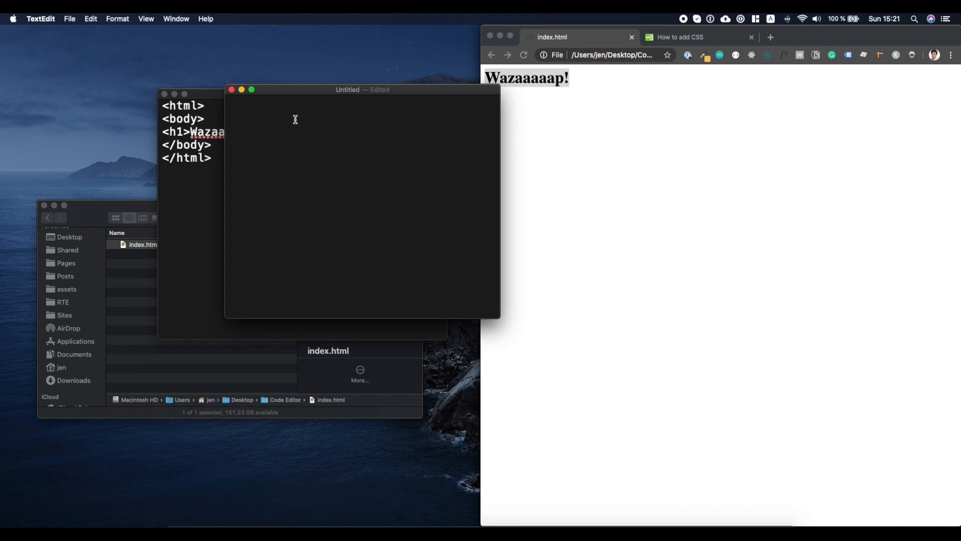
Write 'body { background-color: cornflower blue; }' and bring up the save sheet with Cmd+S.
{"action": "type", "text": "body"}
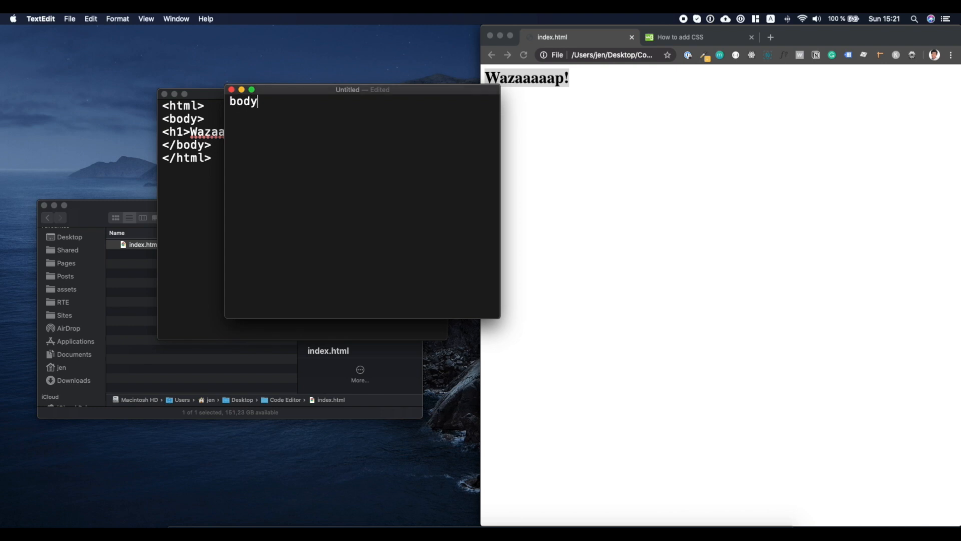
{"action": "type", "text": "Body {"}
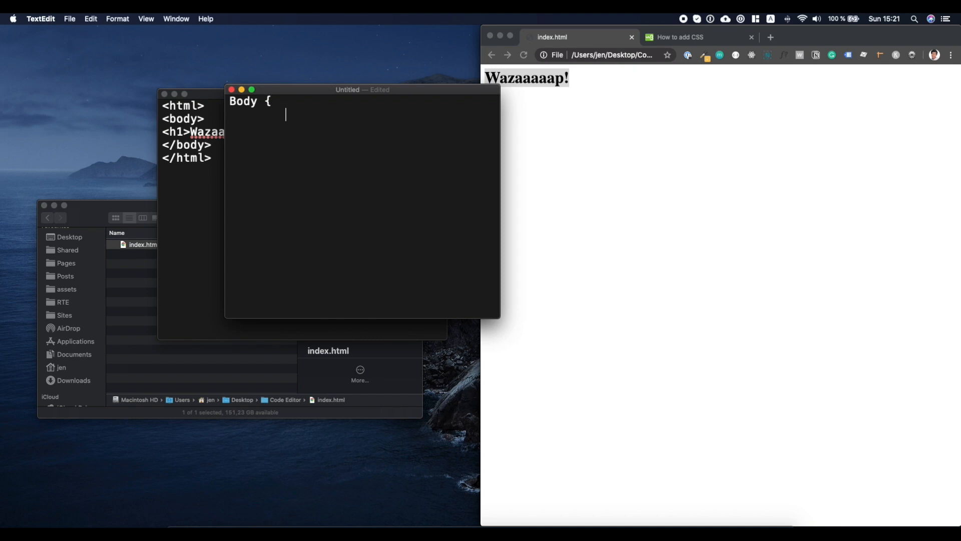
{"action": "type", "text": "back"}
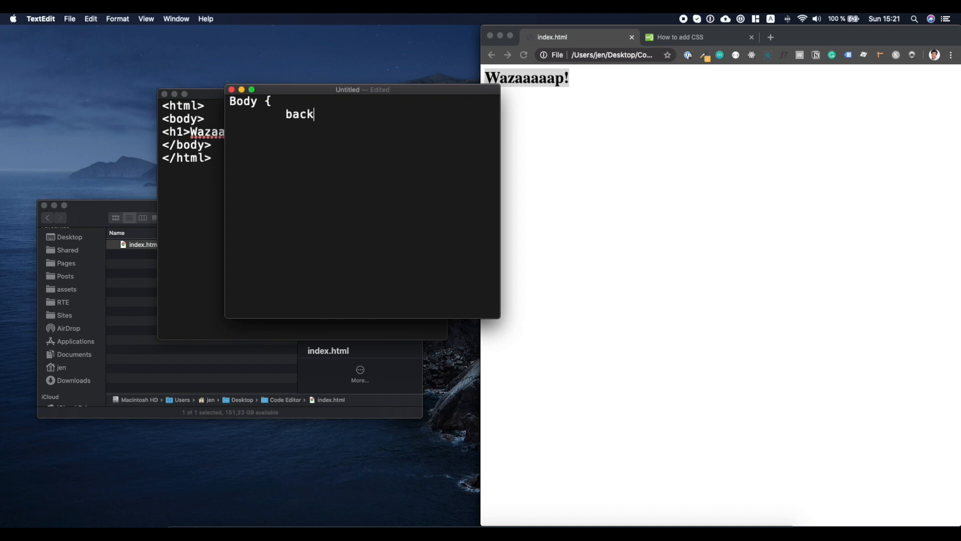
{"action": "type", "text": "ground-color: cornf"}
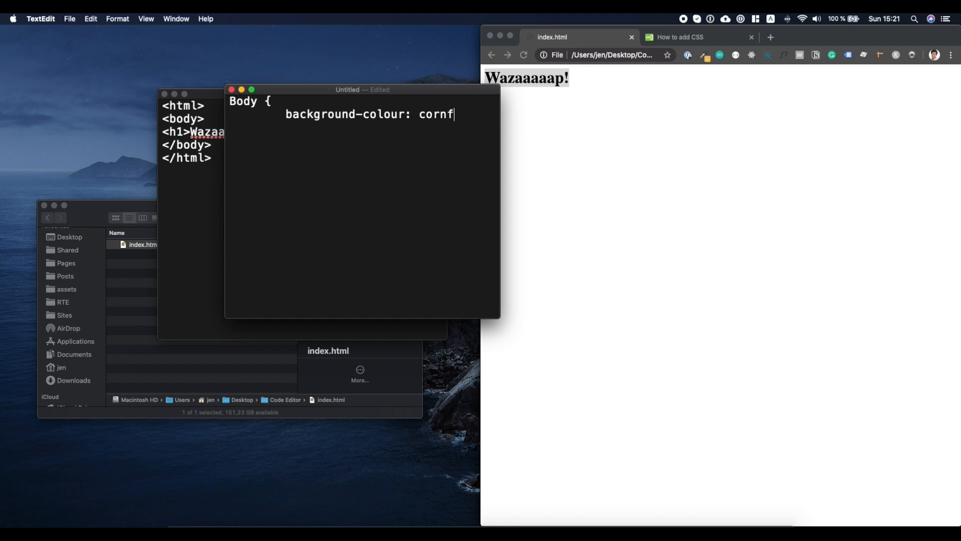
{"action": "type", "text": "lower blue;"}
{"action": "type", "text": "}"}
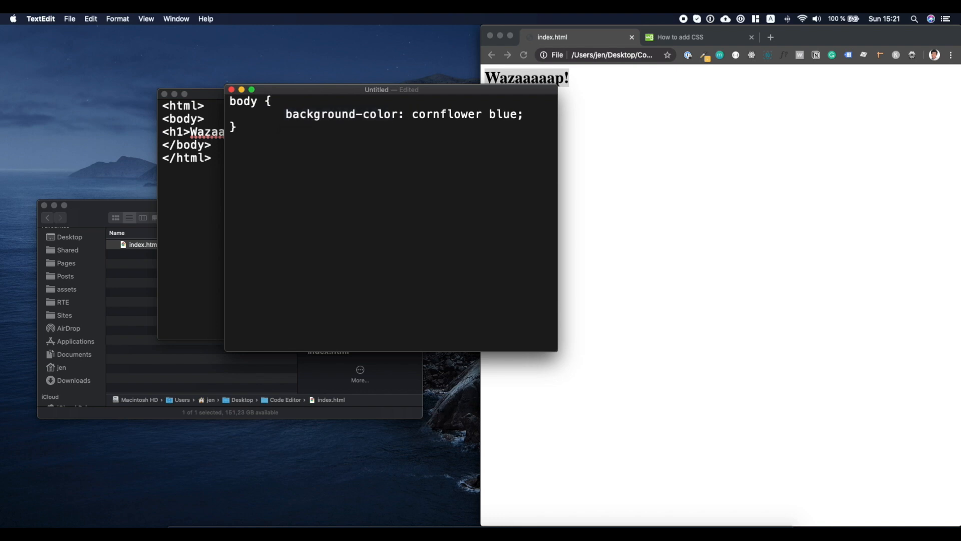
{"action": "left_click", "coordinate": [391, 115]}
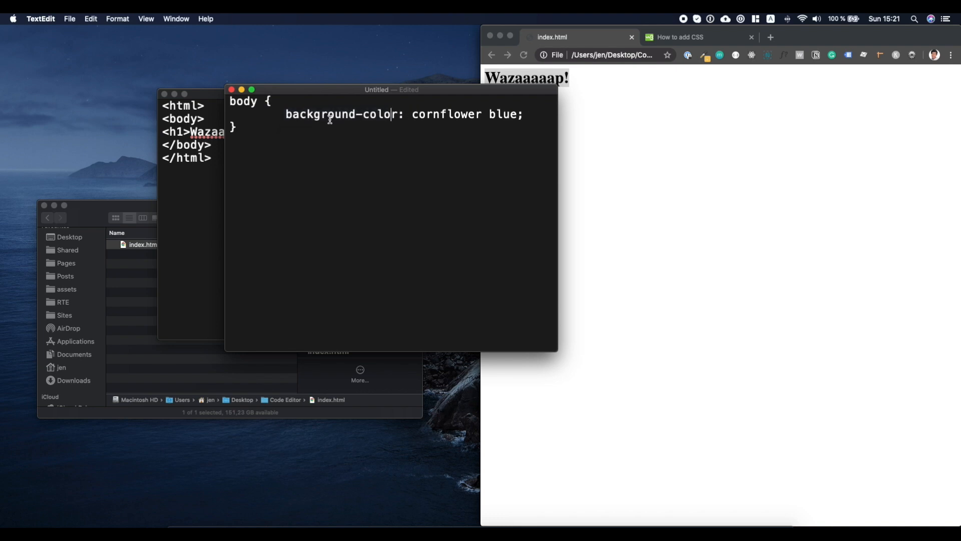
{"action": "key", "text": "cmd+s"}
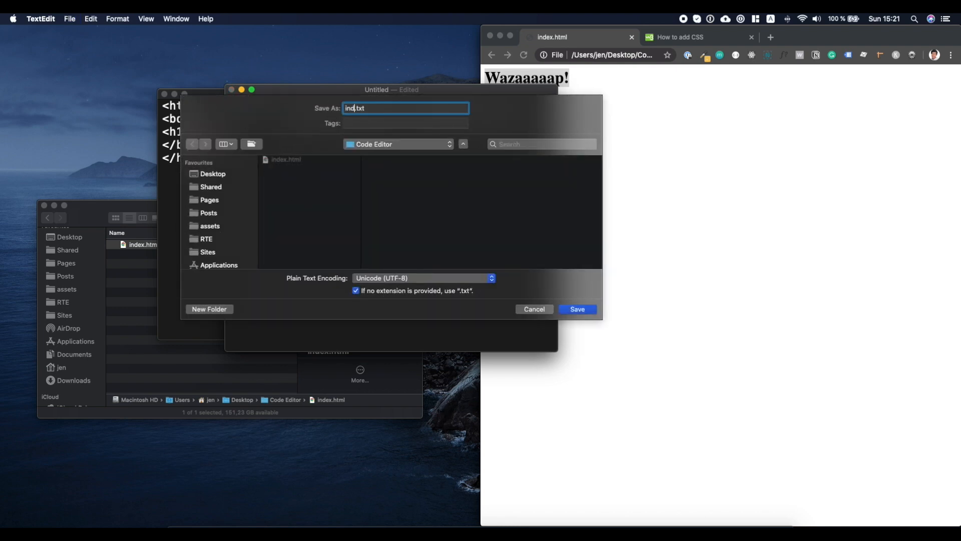
Save the stylesheet as index.css in the Code Editor folder, keeping the .css extension.
{"action": "type", "text": "index.css"}
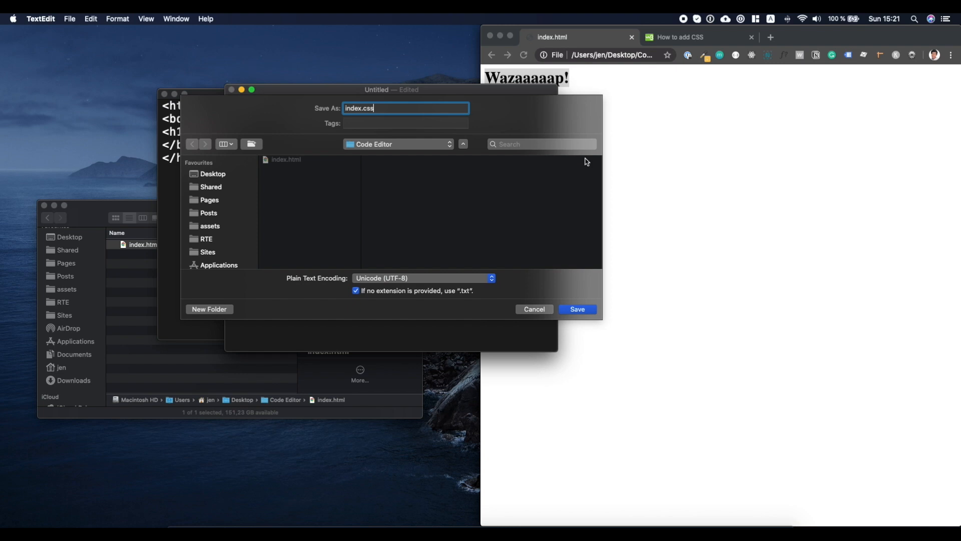
{"action": "left_click", "coordinate": [576, 309]}
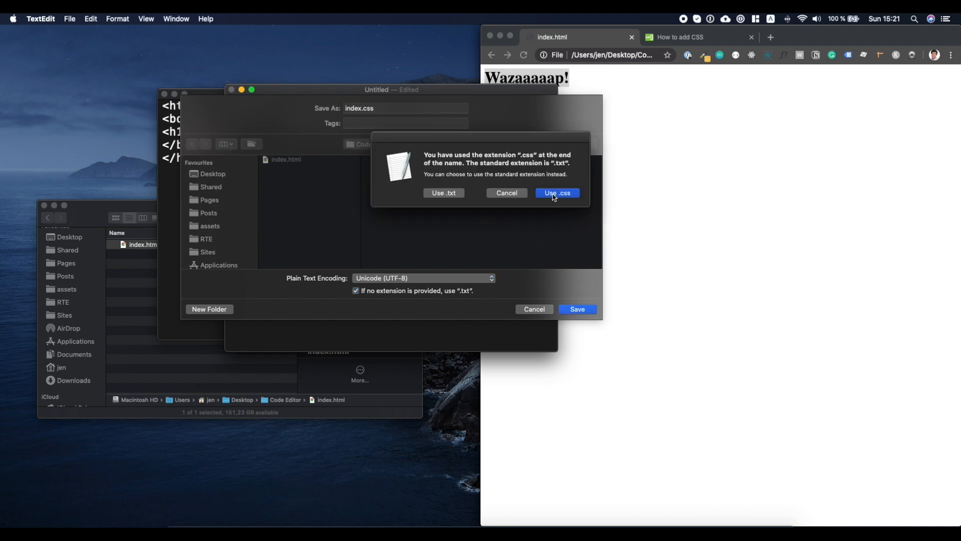
{"action": "left_click", "coordinate": [556, 193]}
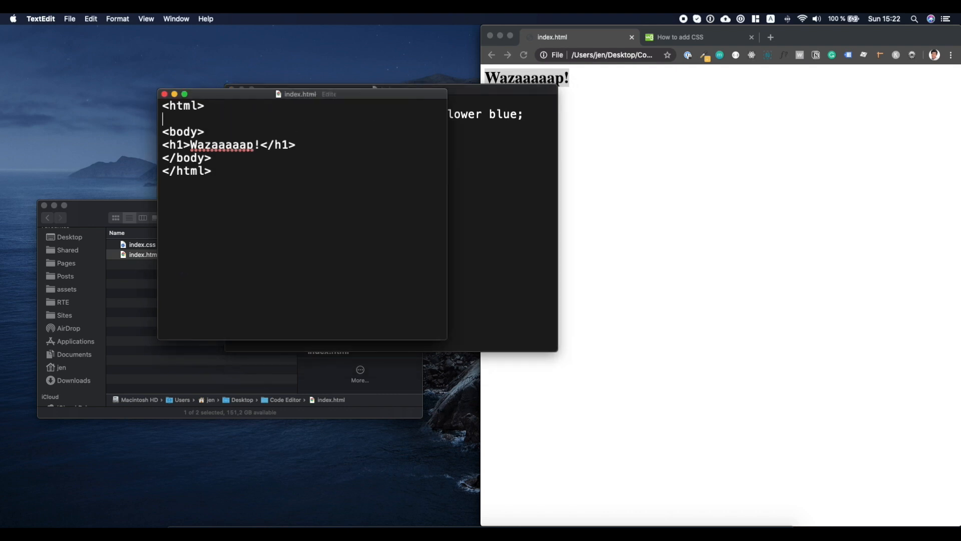
Add a <head> section to index.html with a <link> stylesheet tag whose href is index.css.
{"action": "type", "text": "<head>"}
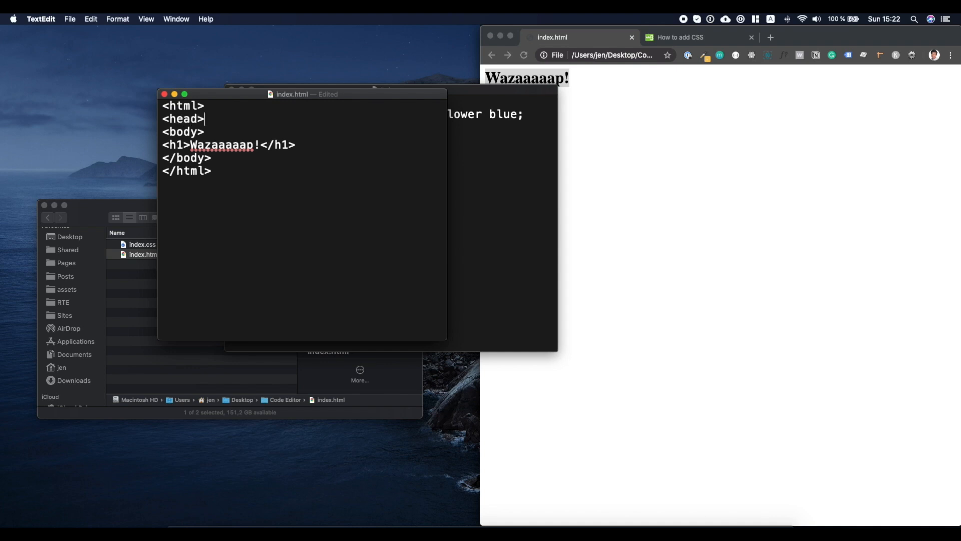
{"action": "type", "text": "</head>"}
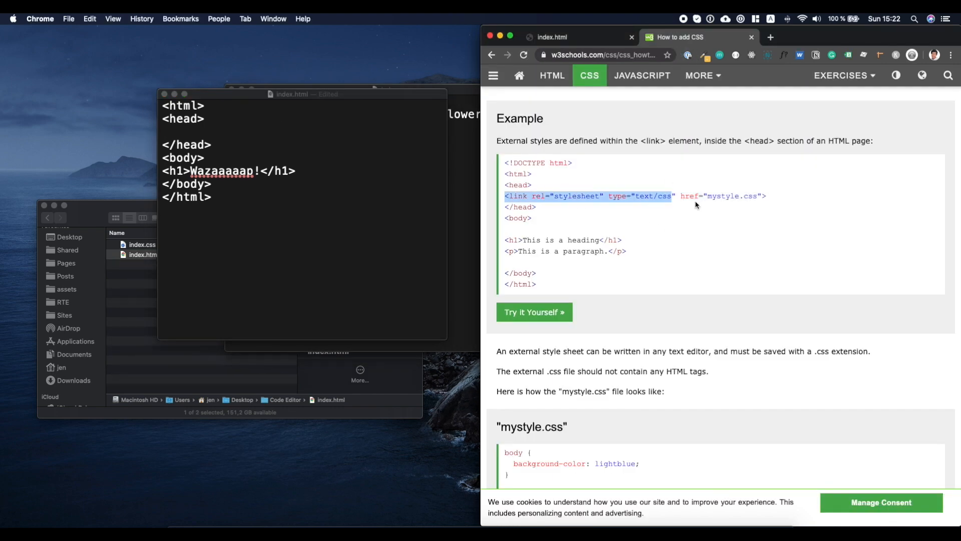
{"action": "mouse_move", "coordinate": [551, 75]}
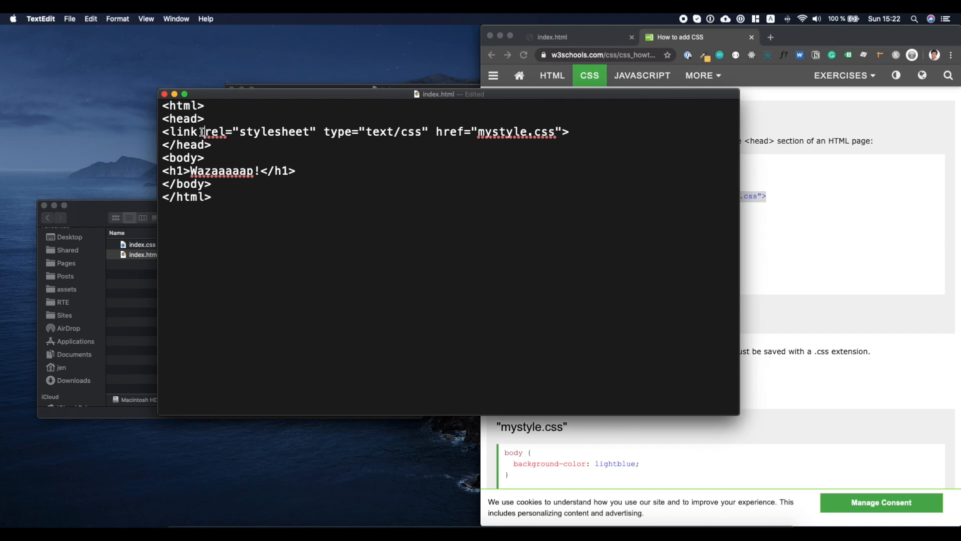
{"action": "double_click", "coordinate": [516, 132]}
{"action": "type", "text": "ind"}
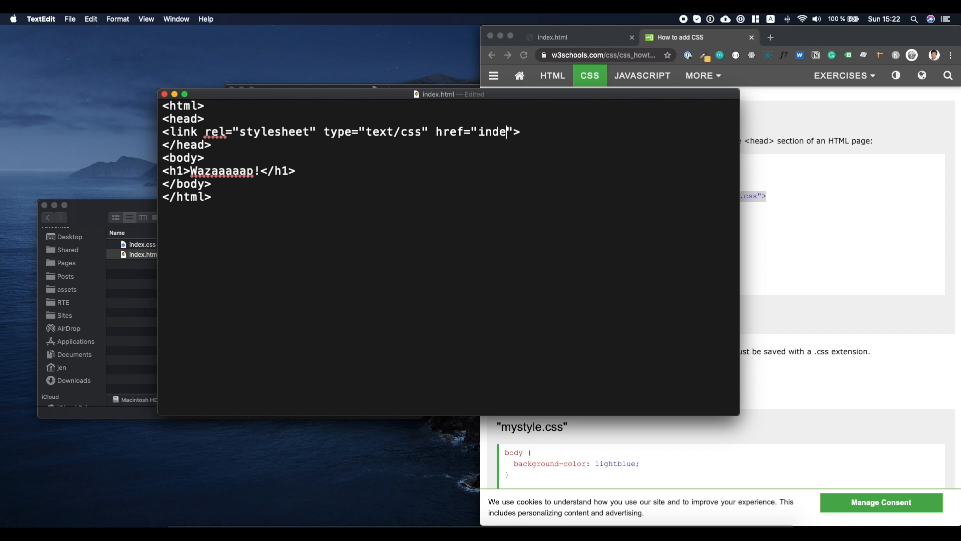
{"action": "type", "text": "x.css"}
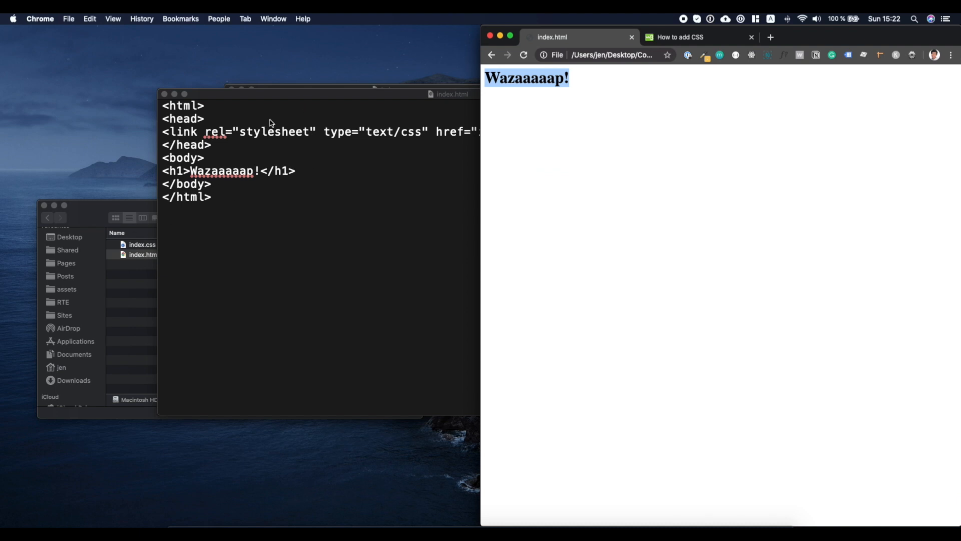
{"action": "mouse_move", "coordinate": [801, 185]}
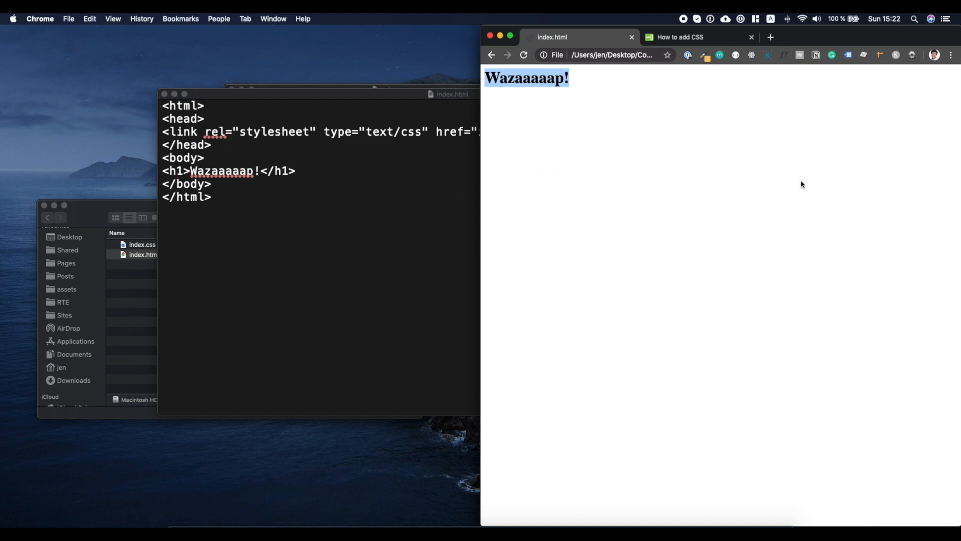
{"action": "mouse_move", "coordinate": [663, 298]}
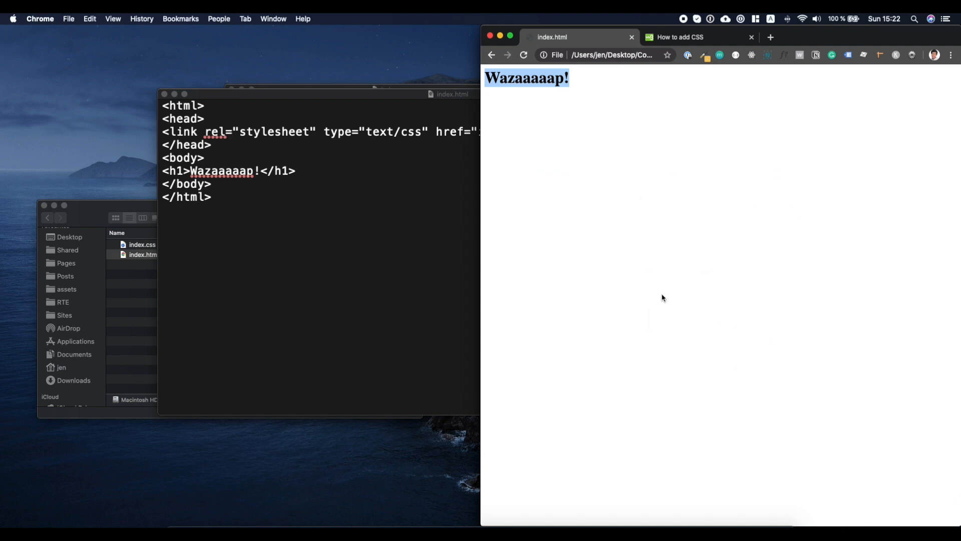
{"action": "mouse_move", "coordinate": [524, 54]}
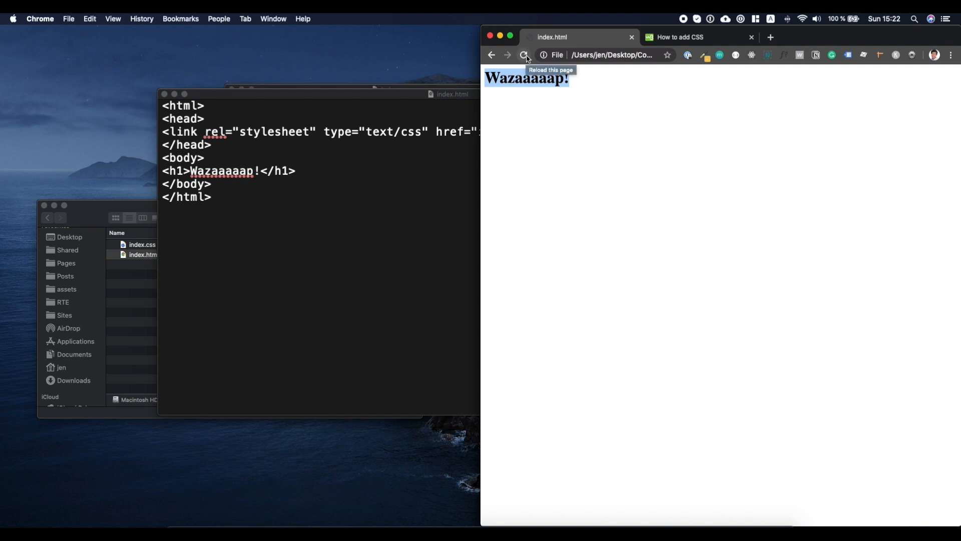
Reload index.html in Chrome until the cornflower blue background from index.css shows.
{"action": "left_click", "coordinate": [522, 55]}
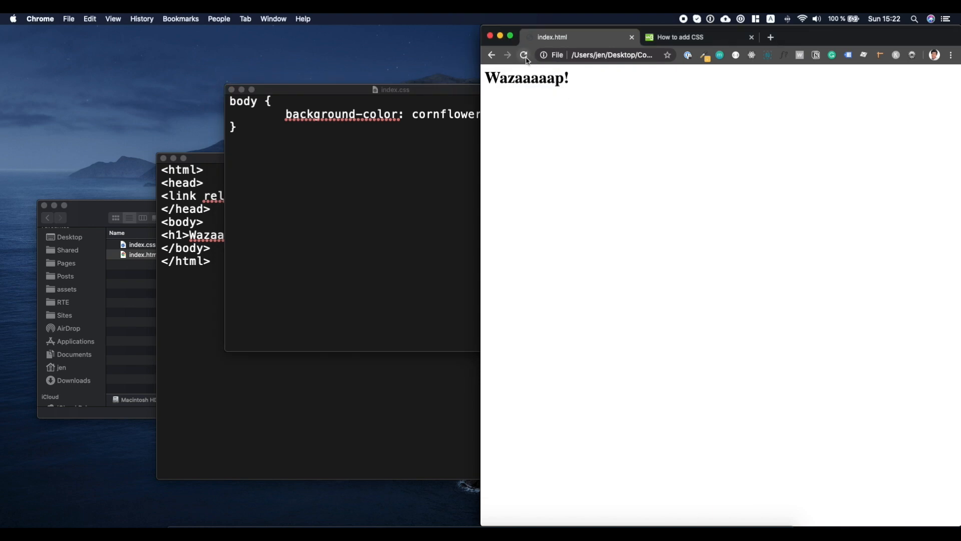
{"action": "left_click", "coordinate": [523, 55]}
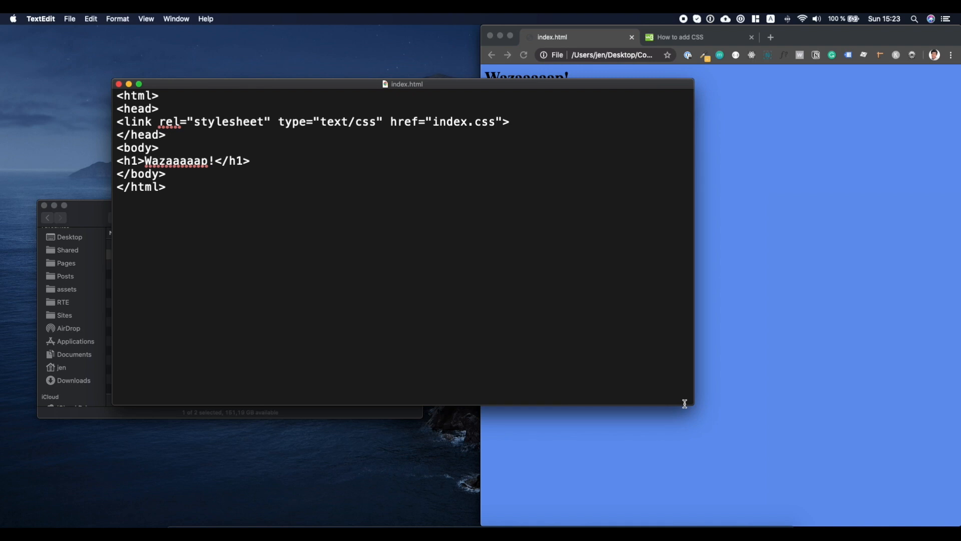
Leave the finished index.html and launch Visual Studio Code from the Dock.
{"action": "left_click", "coordinate": [498, 121]}
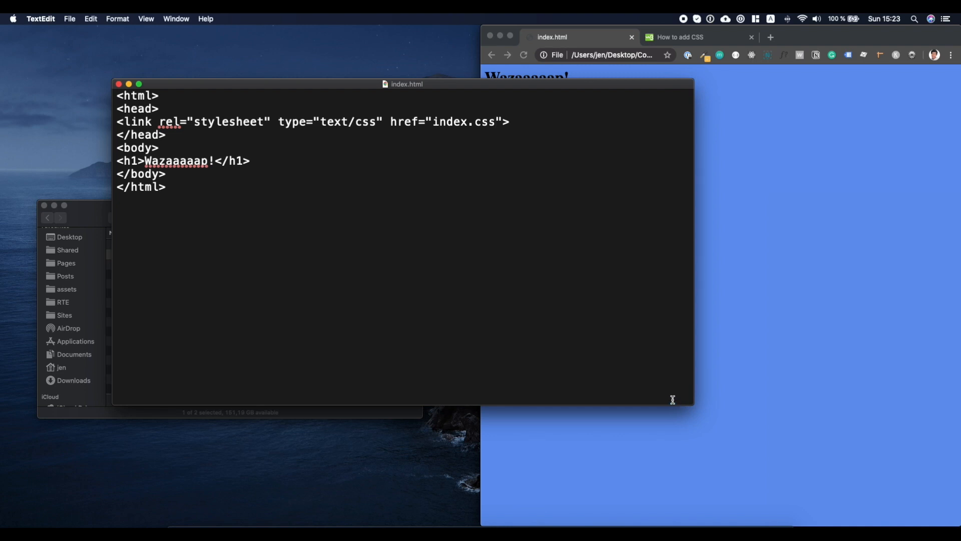
{"action": "mouse_move", "coordinate": [673, 412]}
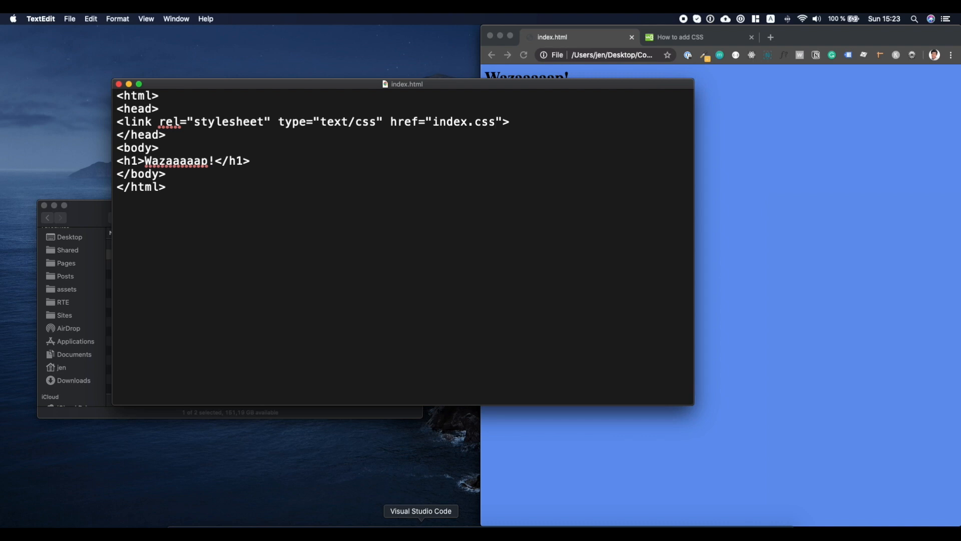
{"action": "left_click", "coordinate": [420, 510]}
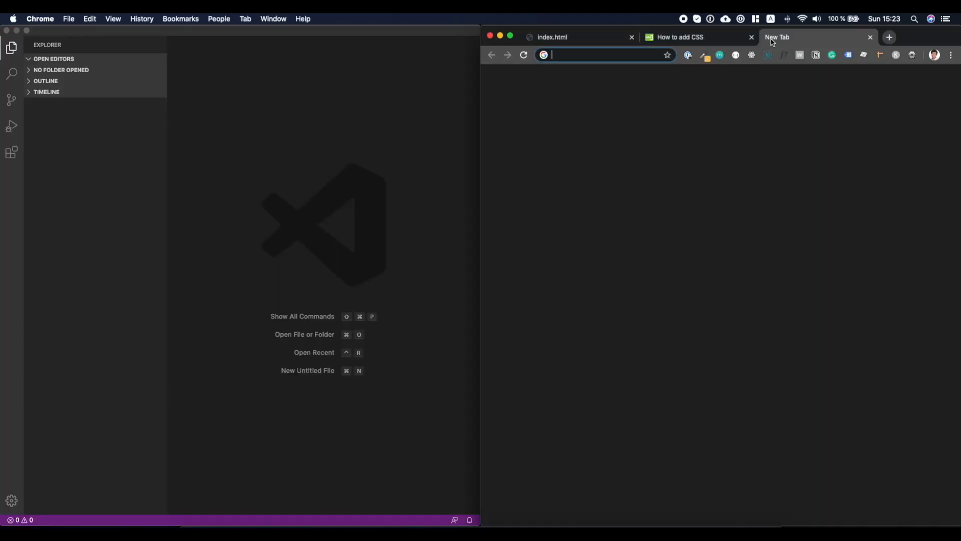
Search visual studio code in a new tab and reach code.visualstudio.com.
{"action": "type", "text": "visual studio code"}
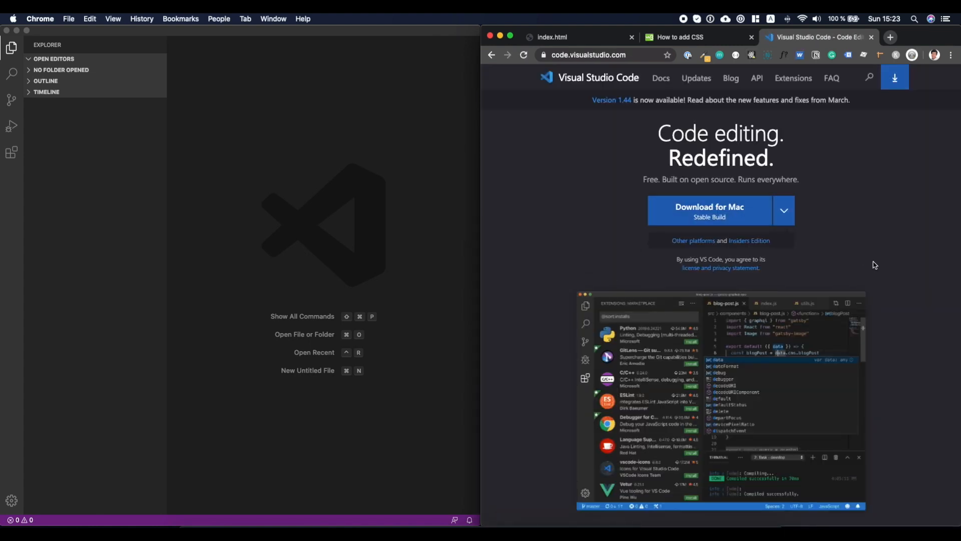
{"action": "scroll", "scroll_direction": "down", "scroll_amount": 3}
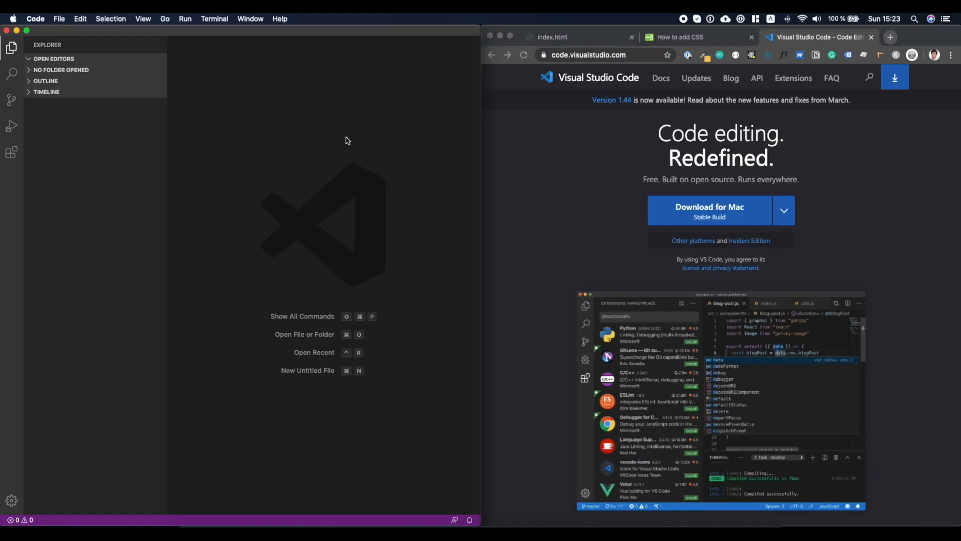
{"action": "mouse_move", "coordinate": [278, 133]}
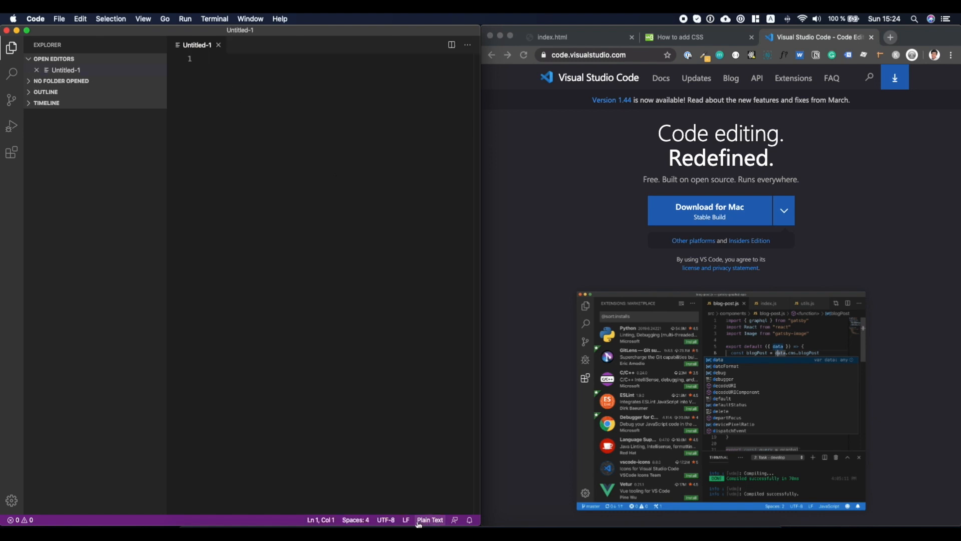
Expand the Emmet ! abbreviation into an HTML5 boilerplate with head, meta tags and body.
{"action": "left_click", "coordinate": [429, 520]}
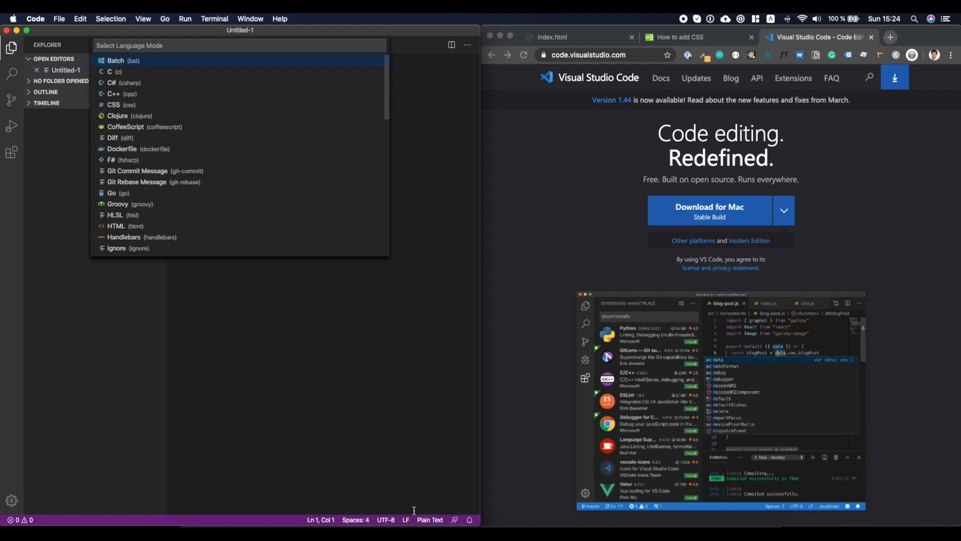
{"action": "left_click", "coordinate": [116, 225]}
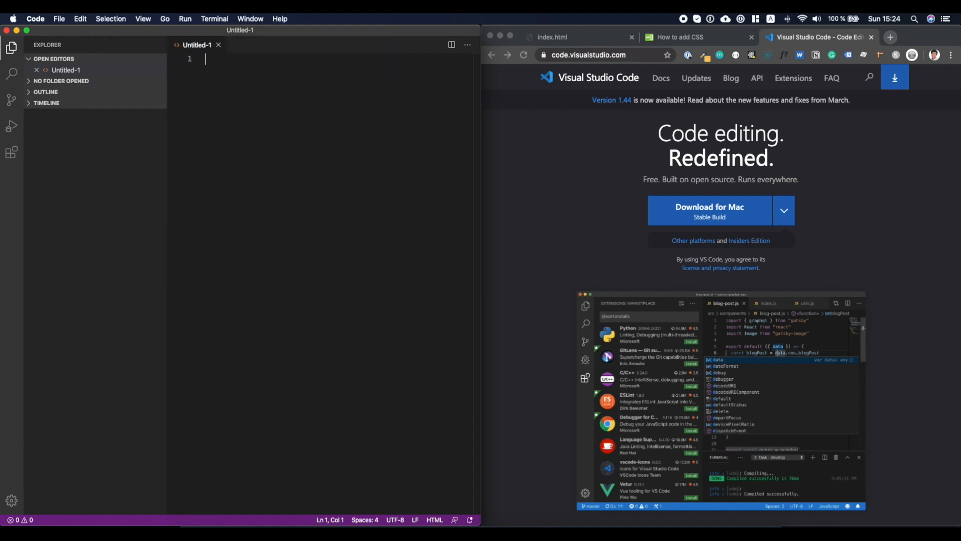
{"action": "mouse_move", "coordinate": [238, 70]}
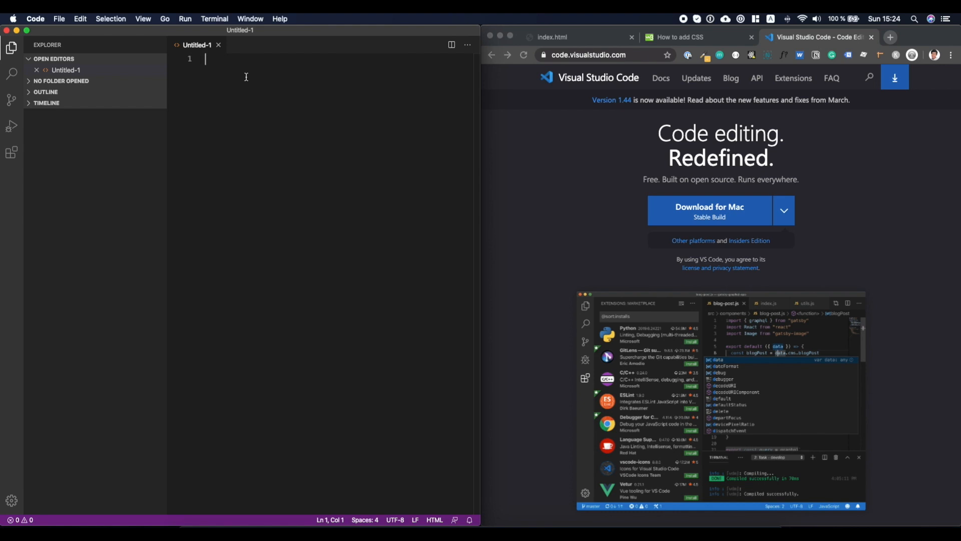
{"action": "type", "text": "!"}
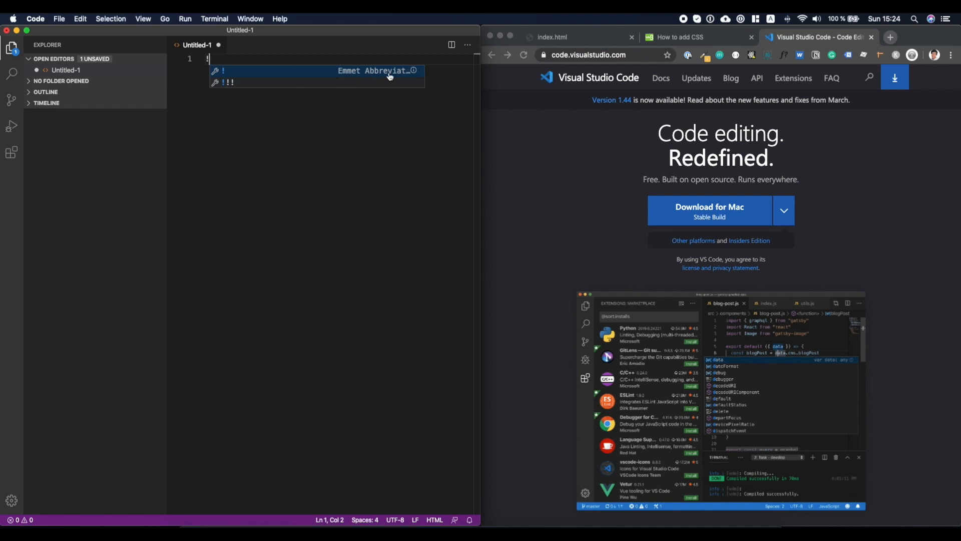
{"action": "mouse_move", "coordinate": [384, 72]}
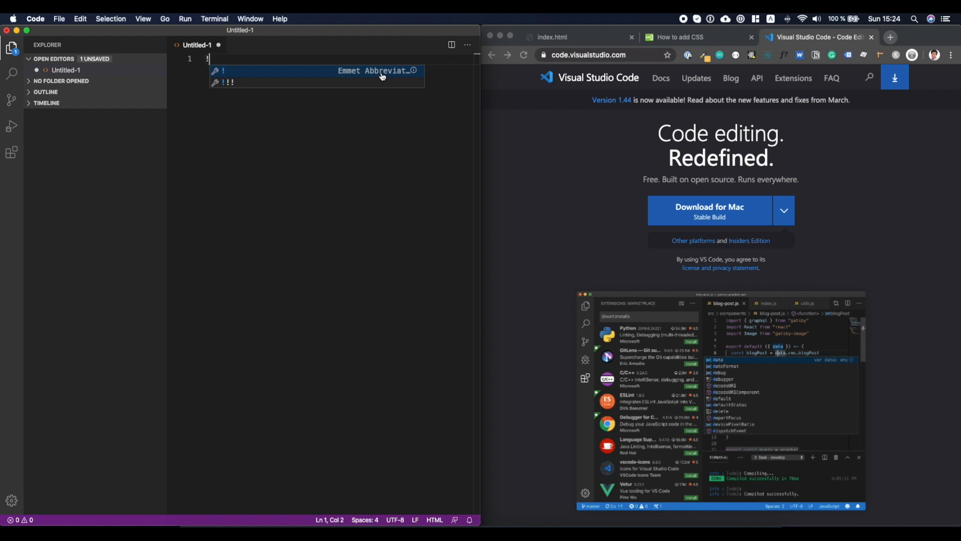
{"action": "key", "text": "Tab"}
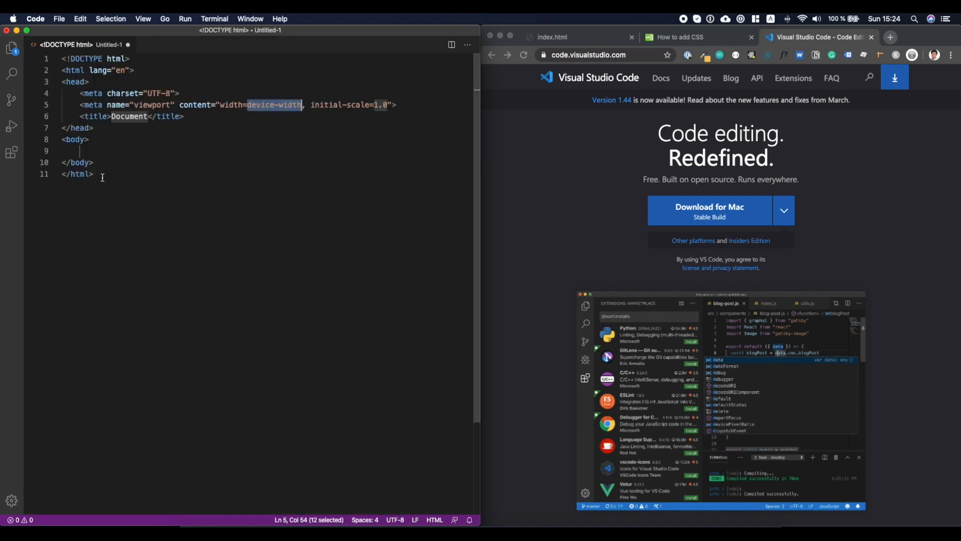
{"action": "key", "text": "cmd+a"}
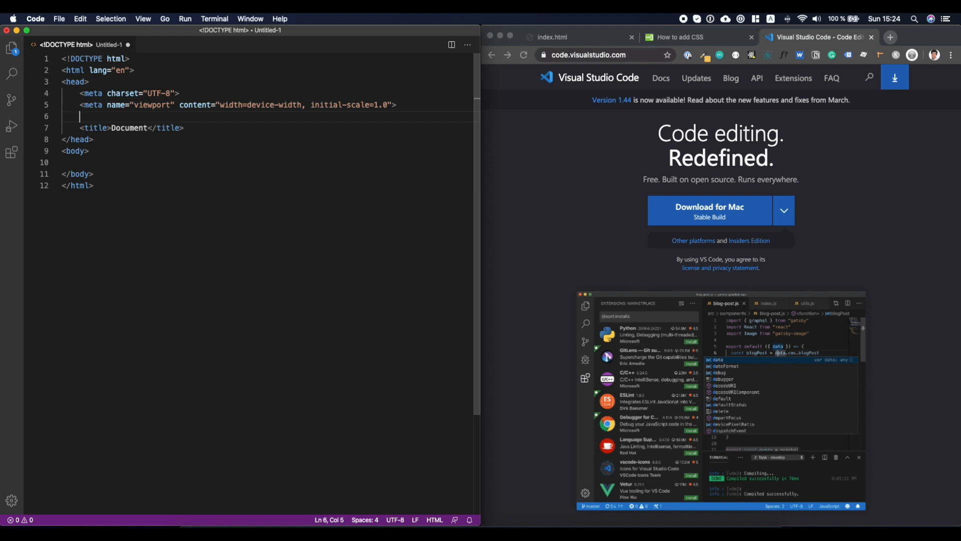
Add a stylesheet link to style.css in the head via link:css.
{"action": "type", "text": "link:"}
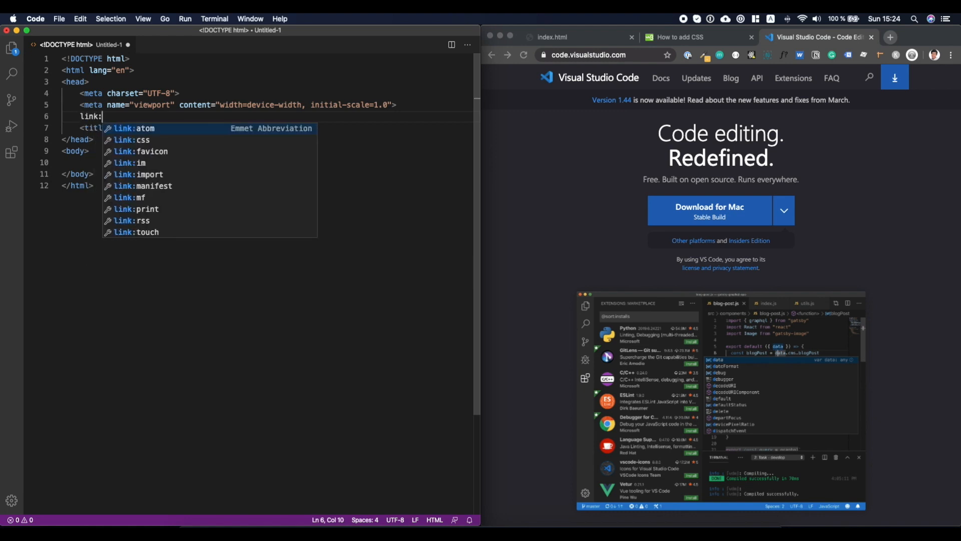
{"action": "type", "text": "css"}
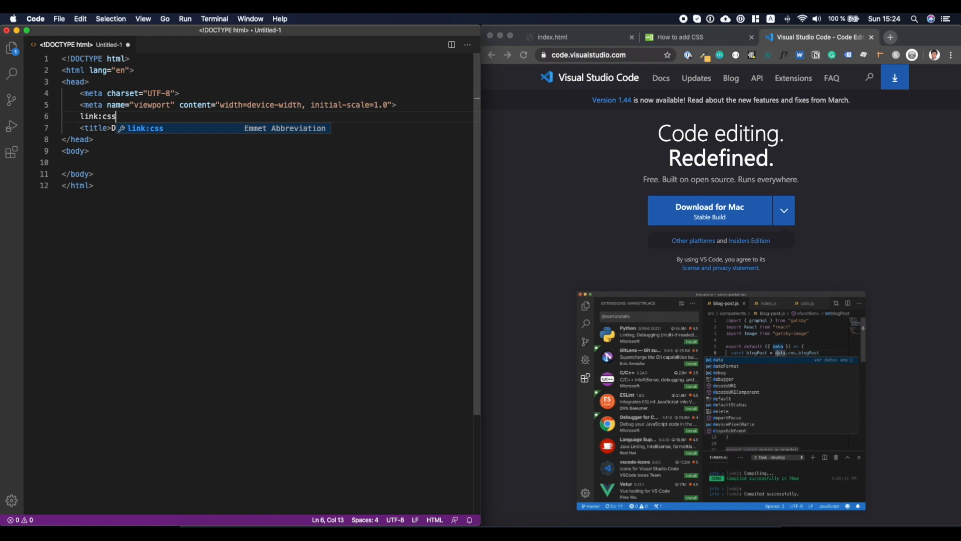
{"action": "key", "text": "Tab"}
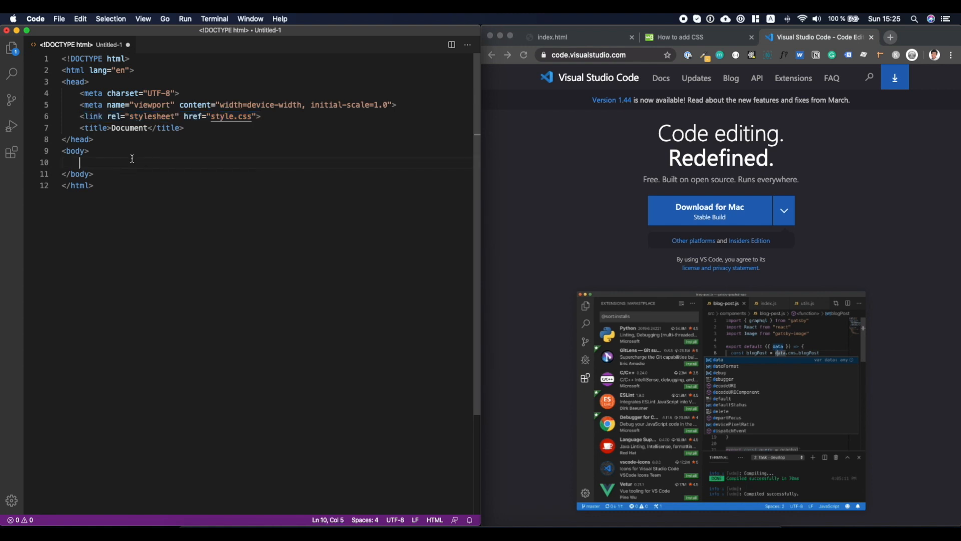
Add an h1 heading in the body reading Omg, this is sooo cool!
{"action": "type", "text": "h1"}
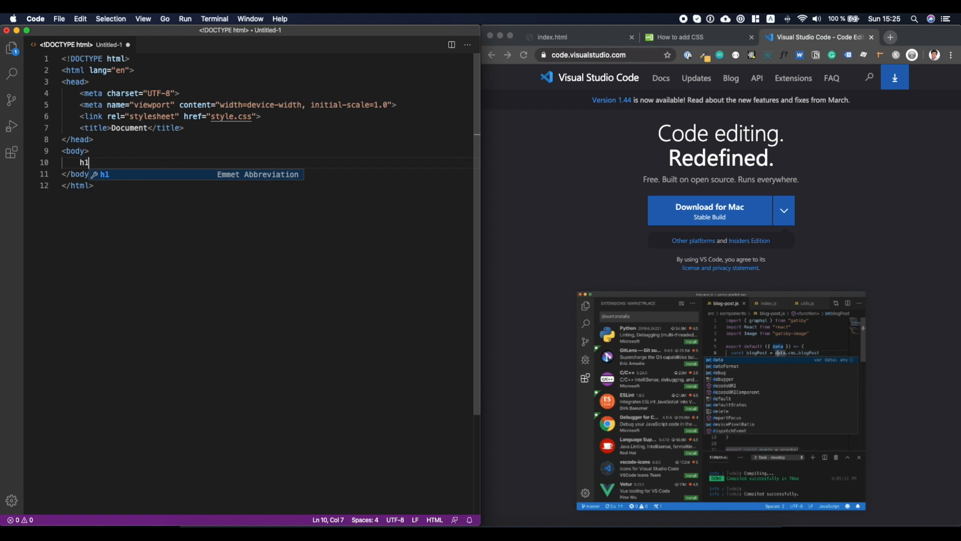
{"action": "key", "text": "Tab"}
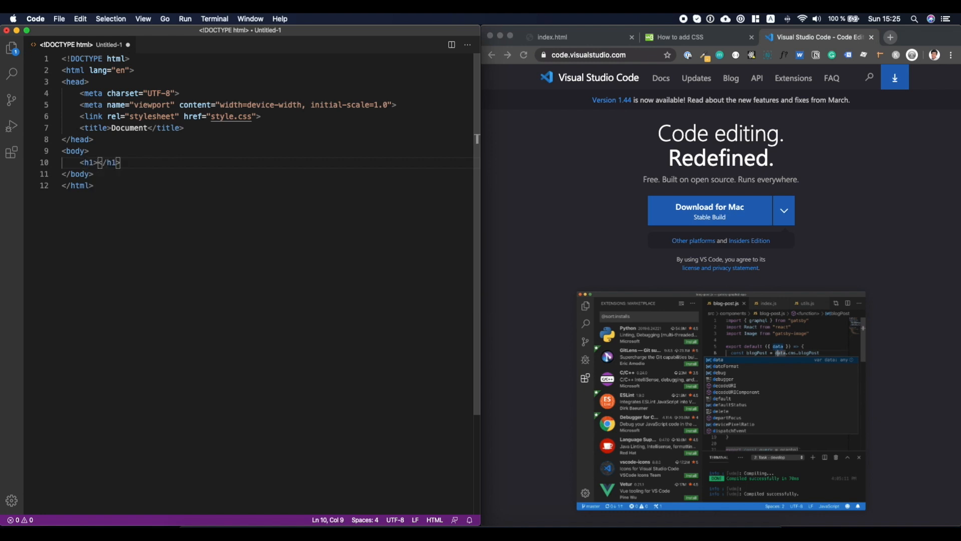
{"action": "type", "text": "0"}
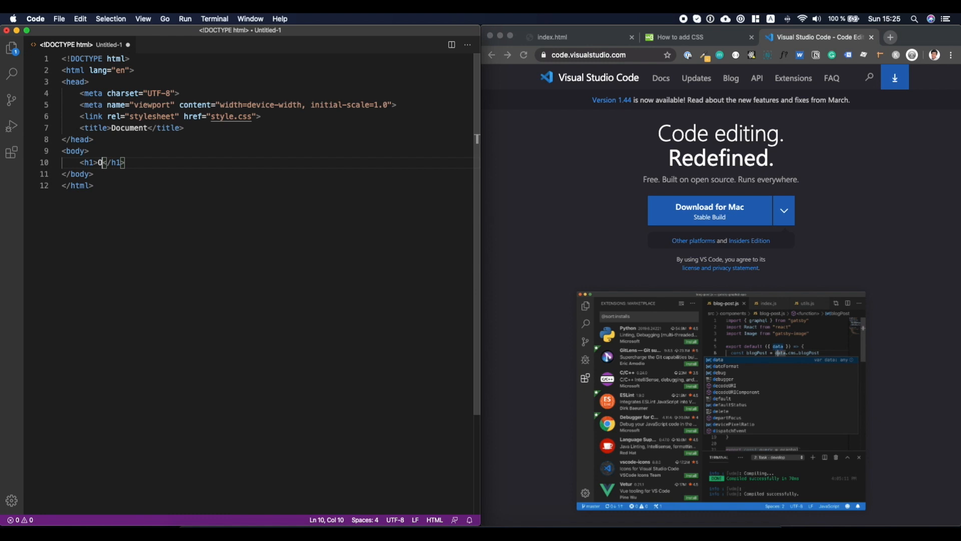
{"action": "type", "text": "Omg, this is sooo coo"}
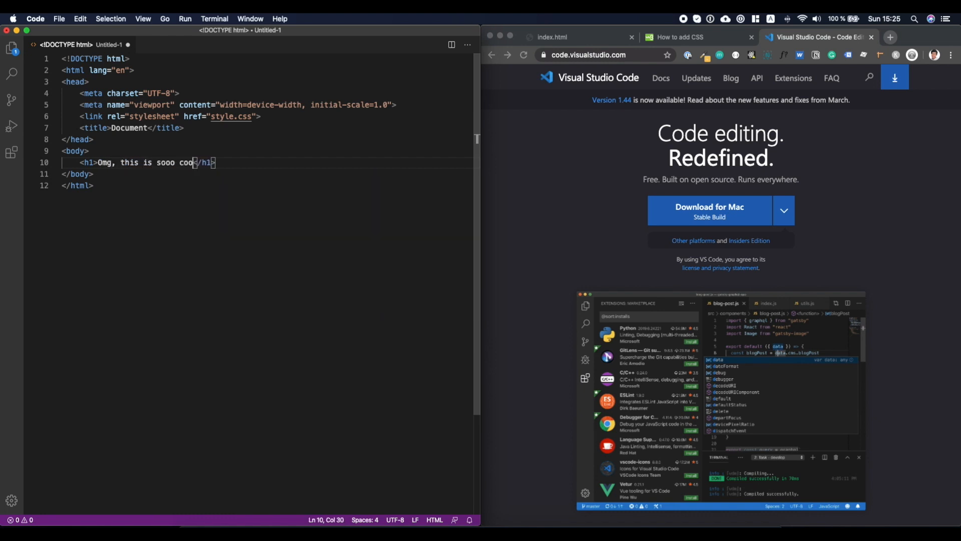
{"action": "type", "text": "l!"}
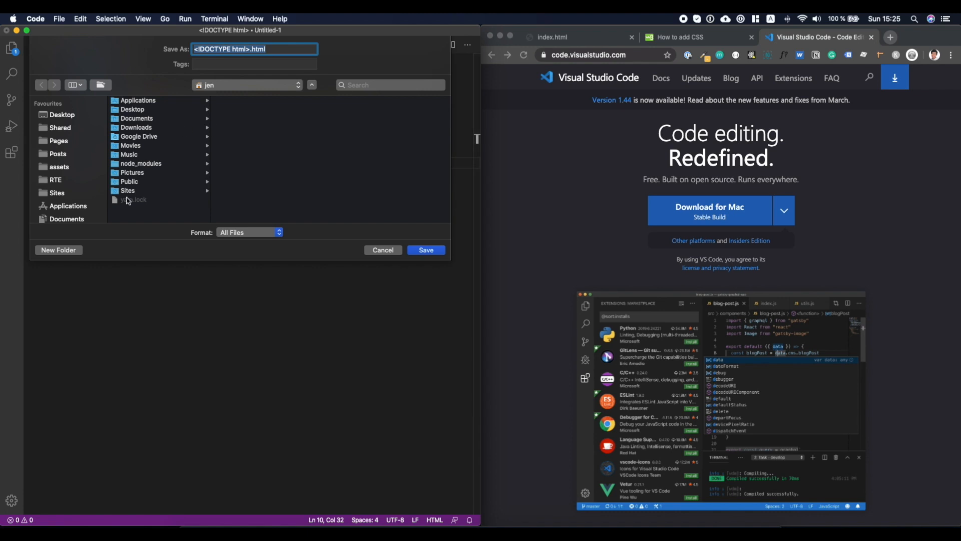
Save the page as an .html file in a new code editor folder inside Sites.
{"action": "left_click", "coordinate": [127, 190]}
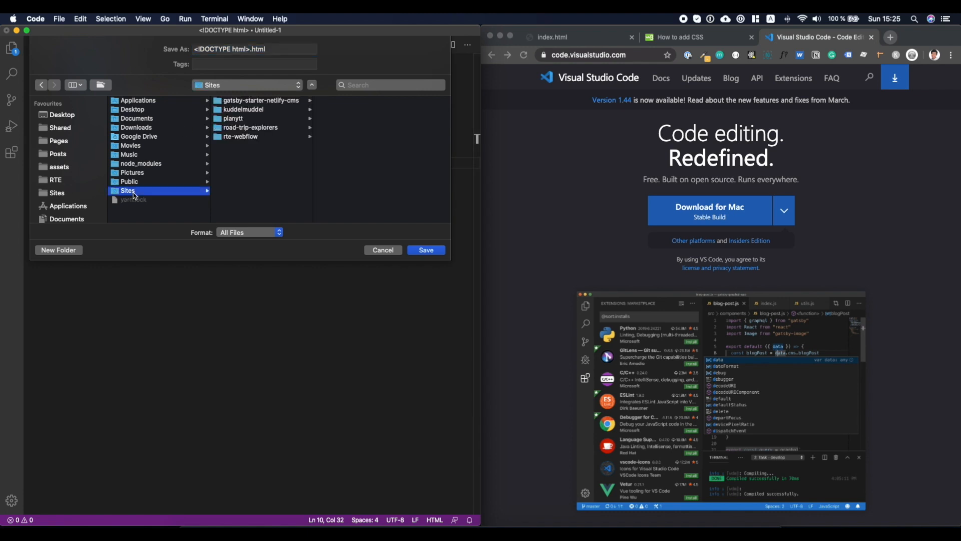
{"action": "mouse_move", "coordinate": [270, 194]}
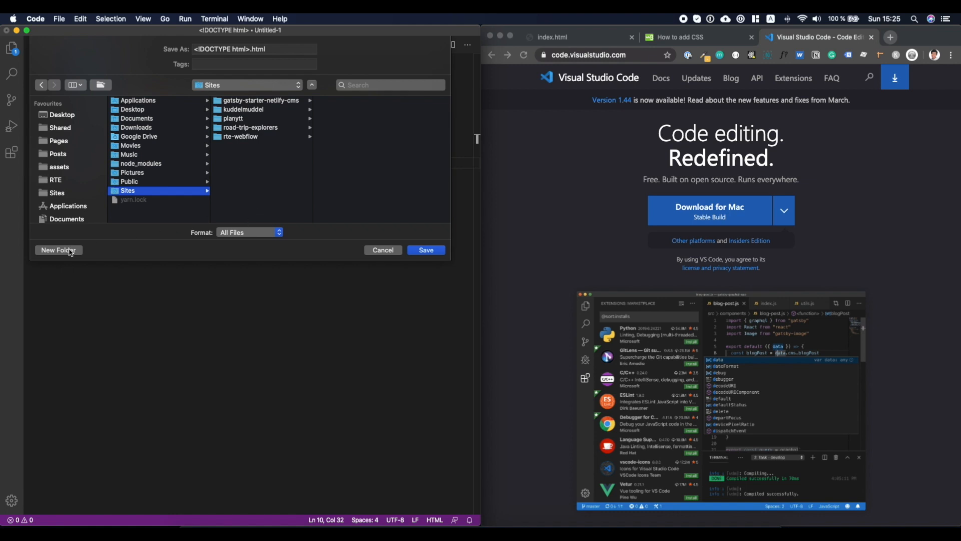
{"action": "left_click", "coordinate": [58, 250]}
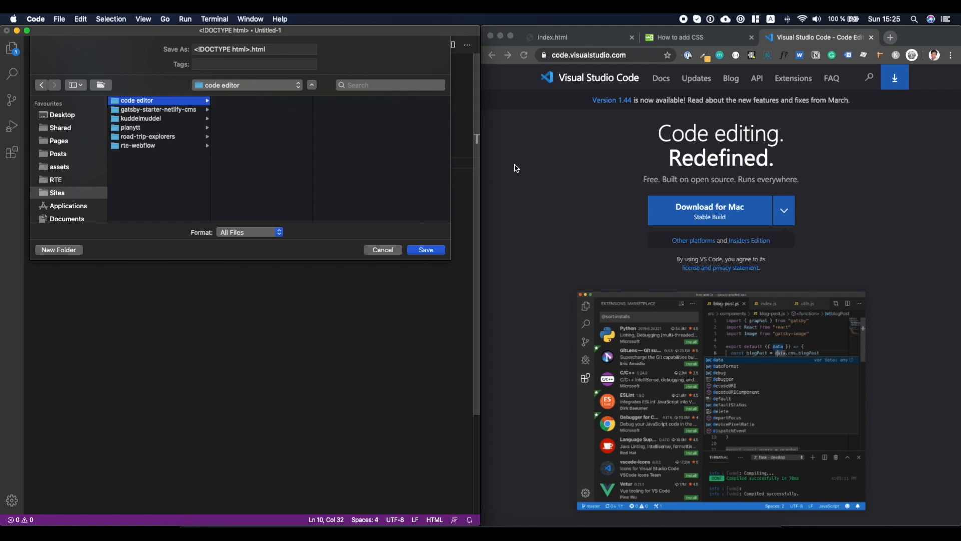
{"action": "left_click", "coordinate": [382, 250]}
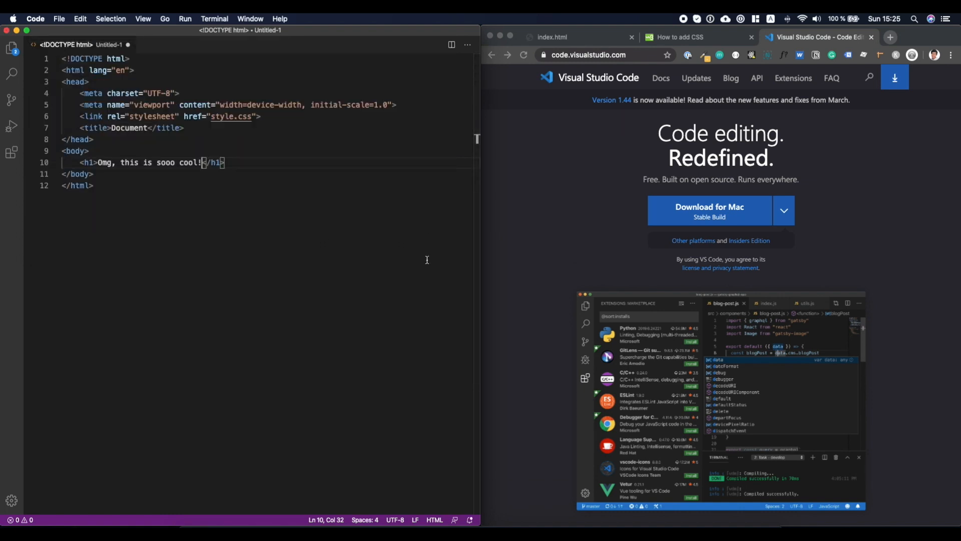
{"action": "key", "text": "cmd+s"}
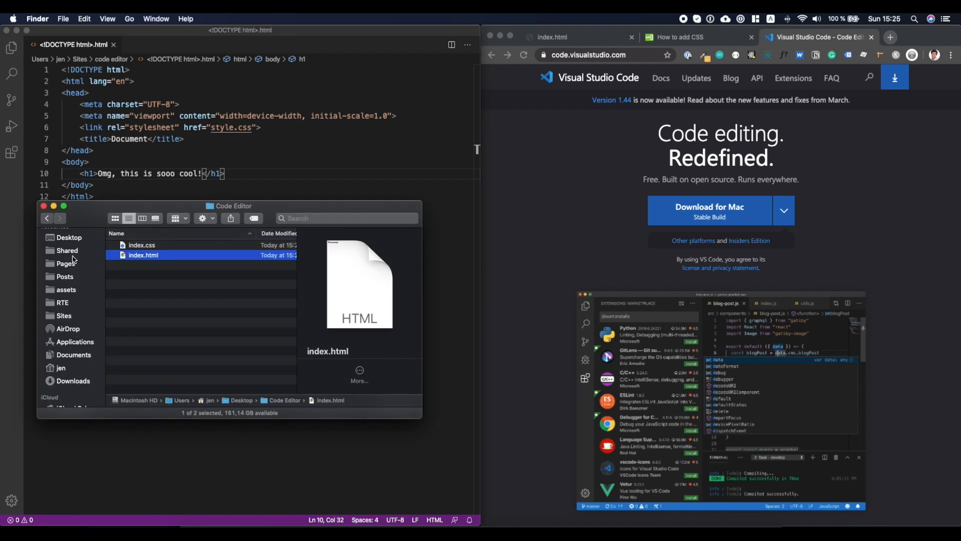
In Finder's Sites > code editor folder, rename the saved file to index.html.
{"action": "left_click", "coordinate": [63, 315]}
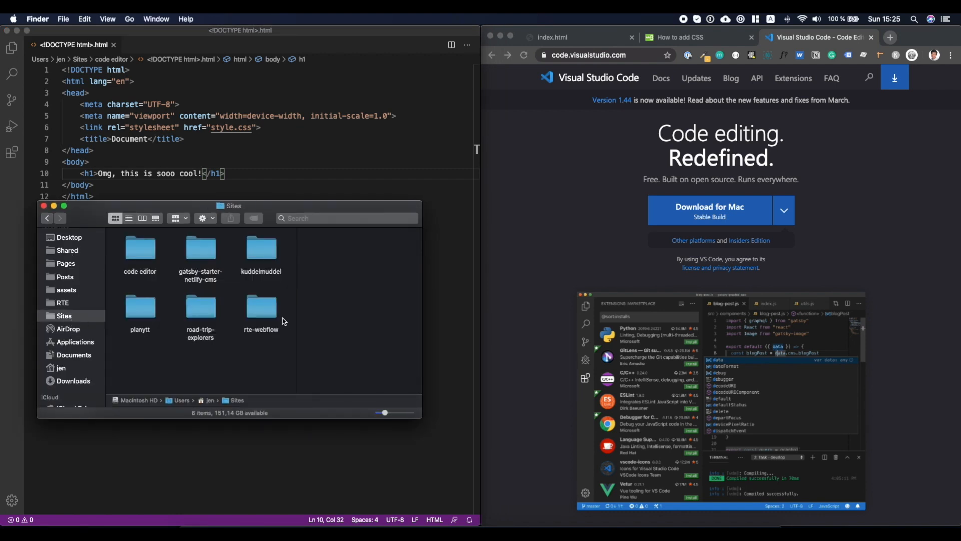
{"action": "double_click", "coordinate": [141, 249]}
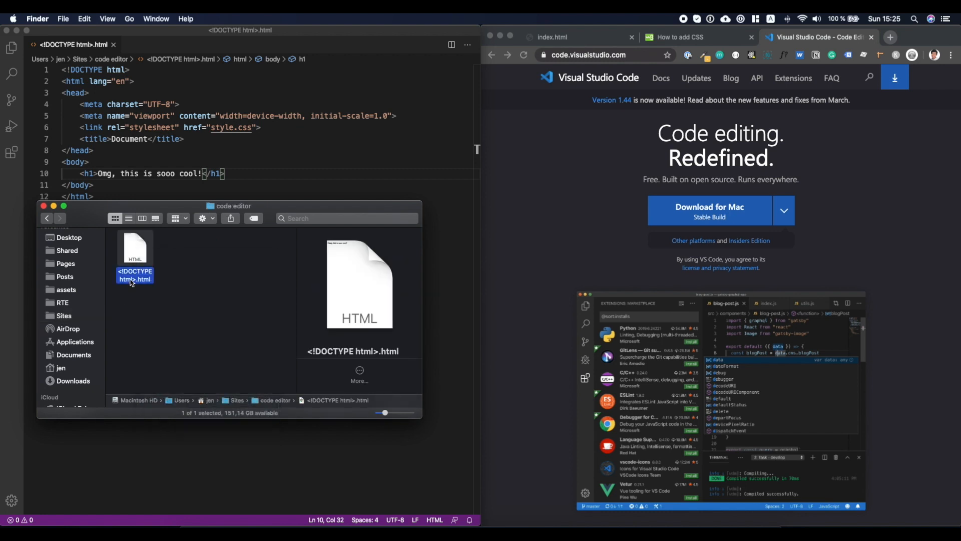
{"action": "left_click", "coordinate": [134, 274]}
{"action": "type", "text": "index"}
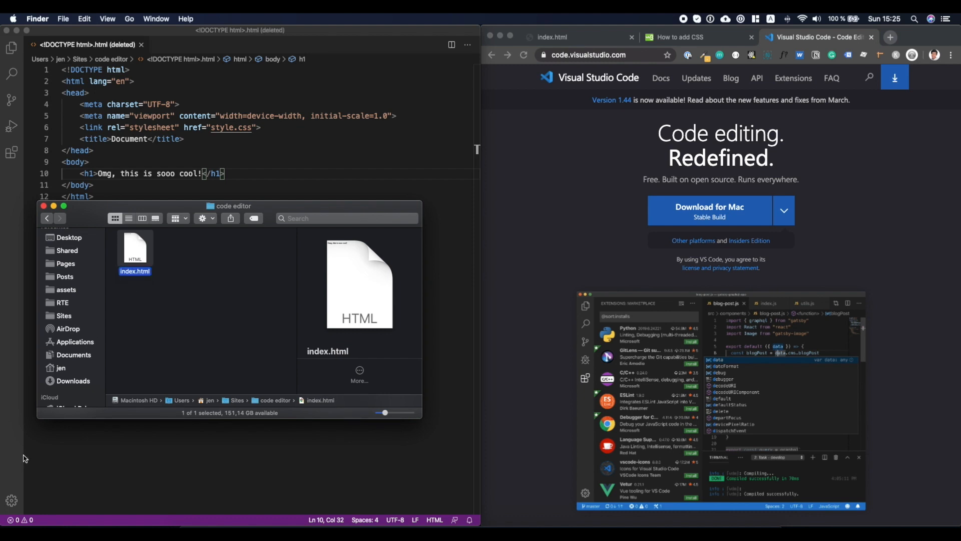
{"action": "mouse_move", "coordinate": [136, 254]}
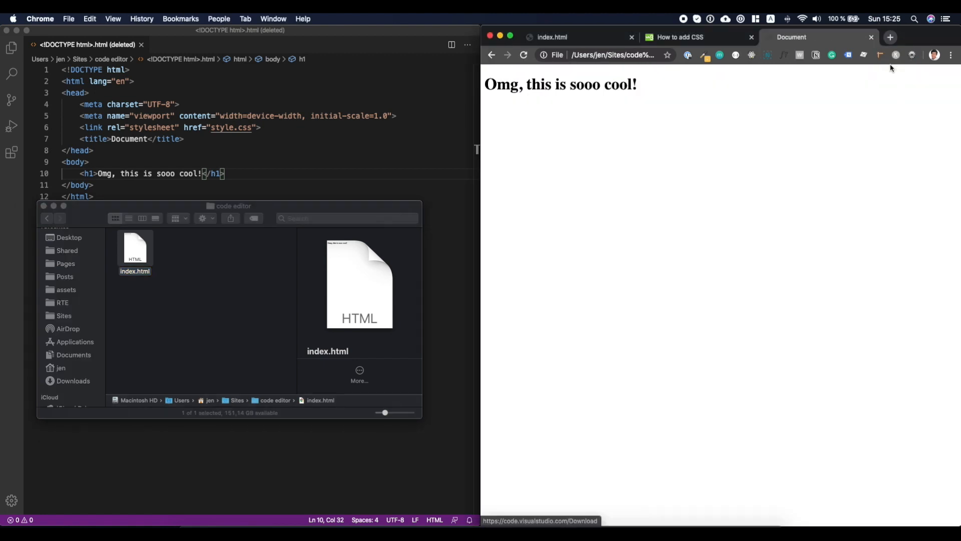
{"action": "mouse_move", "coordinate": [233, 132]}
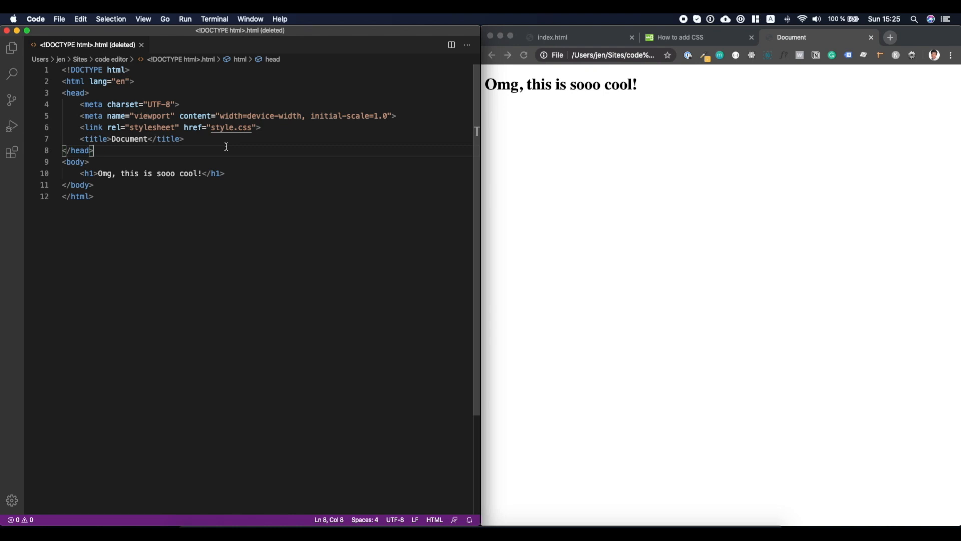
Open the code editor folder as the workspace so index.html shows in the Explorer.
{"action": "left_click", "coordinate": [11, 47]}
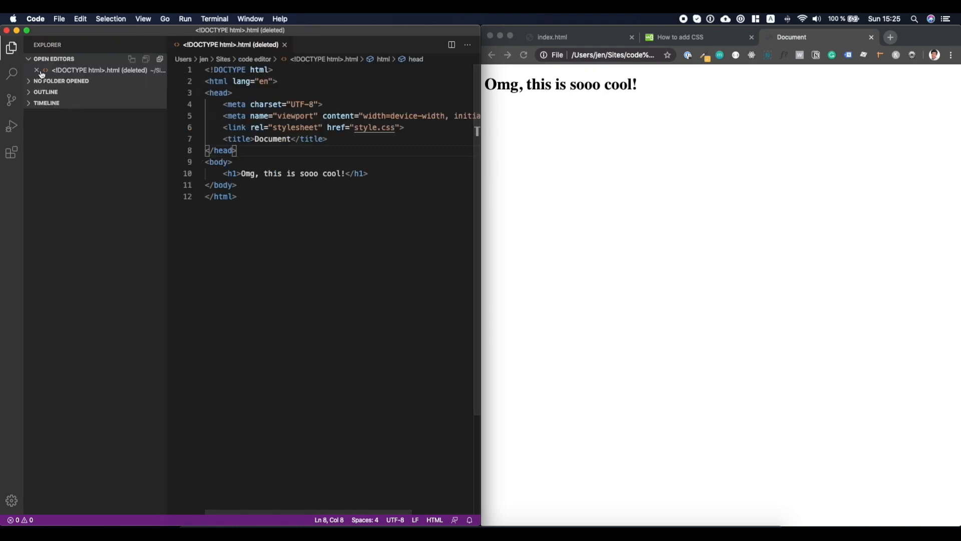
{"action": "left_click", "coordinate": [98, 70]}
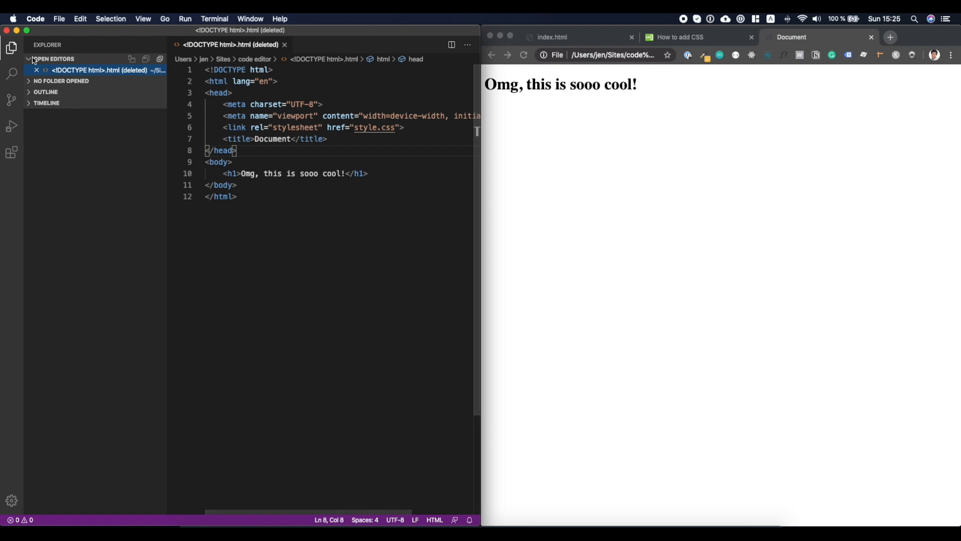
{"action": "left_click", "coordinate": [61, 80]}
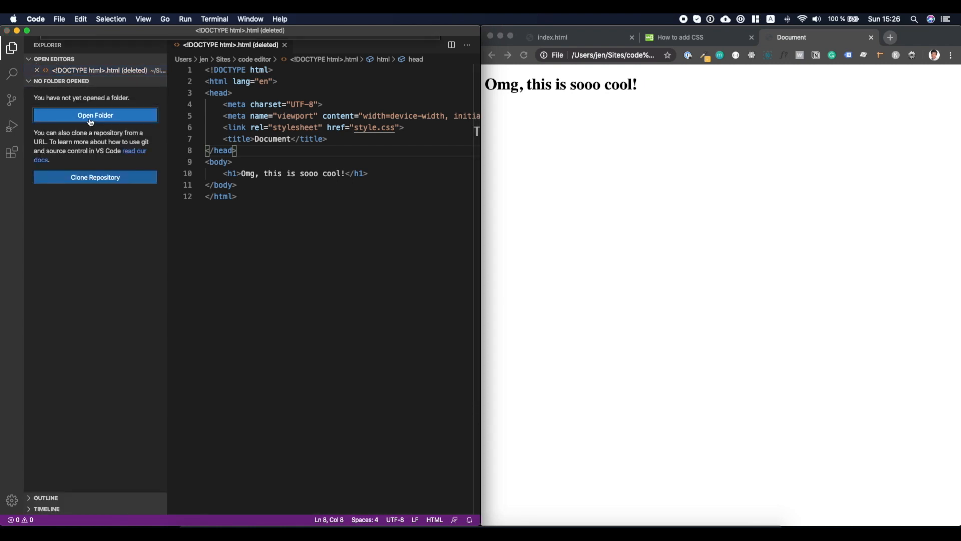
{"action": "left_click", "coordinate": [95, 114]}
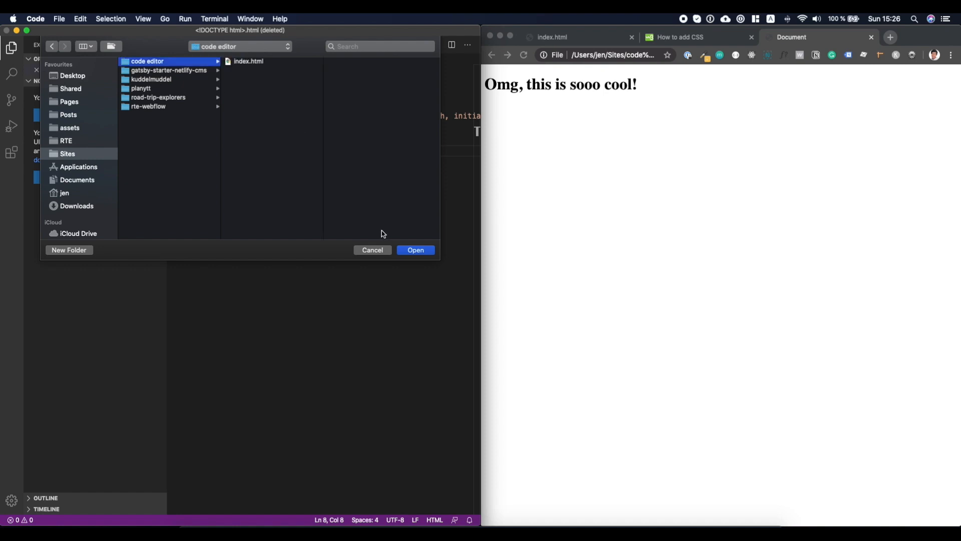
{"action": "left_click", "coordinate": [414, 250]}
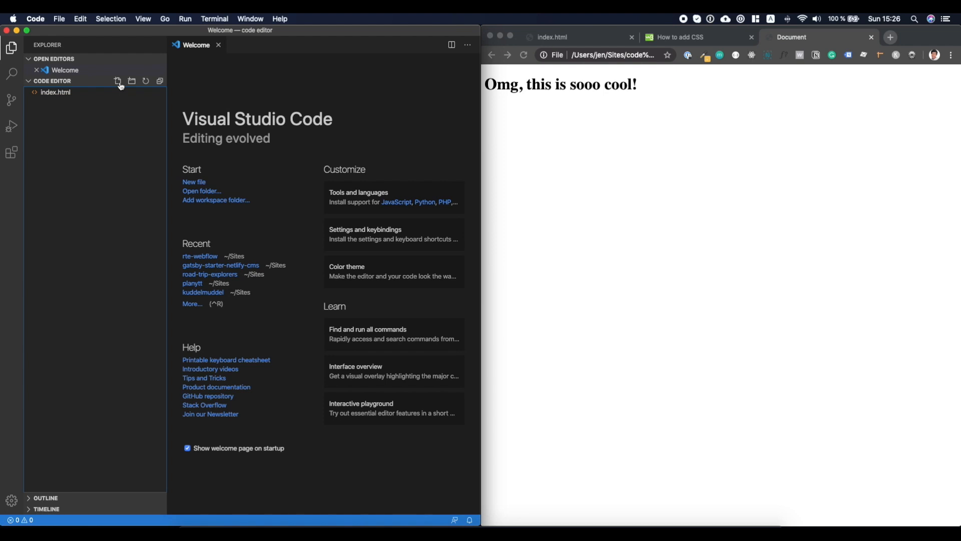
Create a new empty index.css file in the code editor folder.
{"action": "left_click", "coordinate": [116, 81]}
{"action": "type", "text": "index.css"}
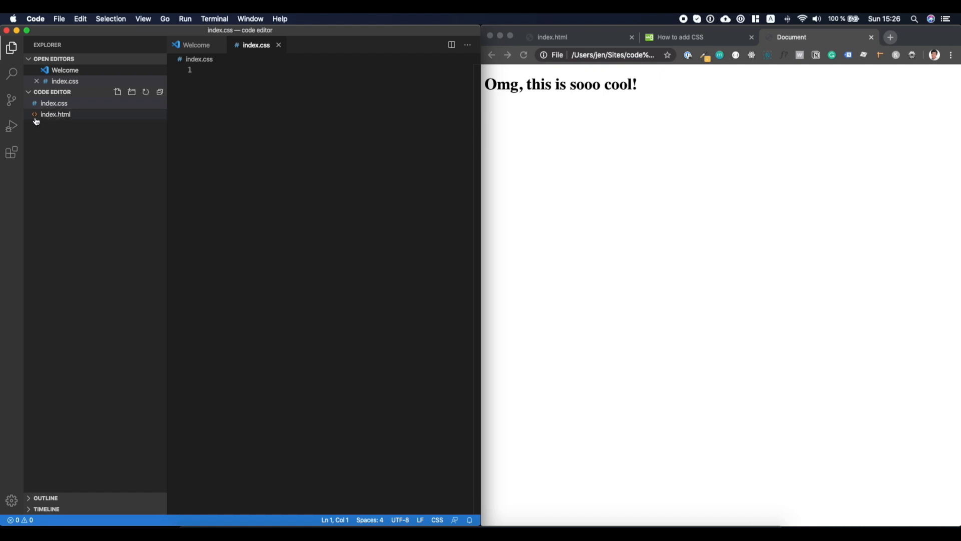
{"action": "mouse_move", "coordinate": [55, 114]}
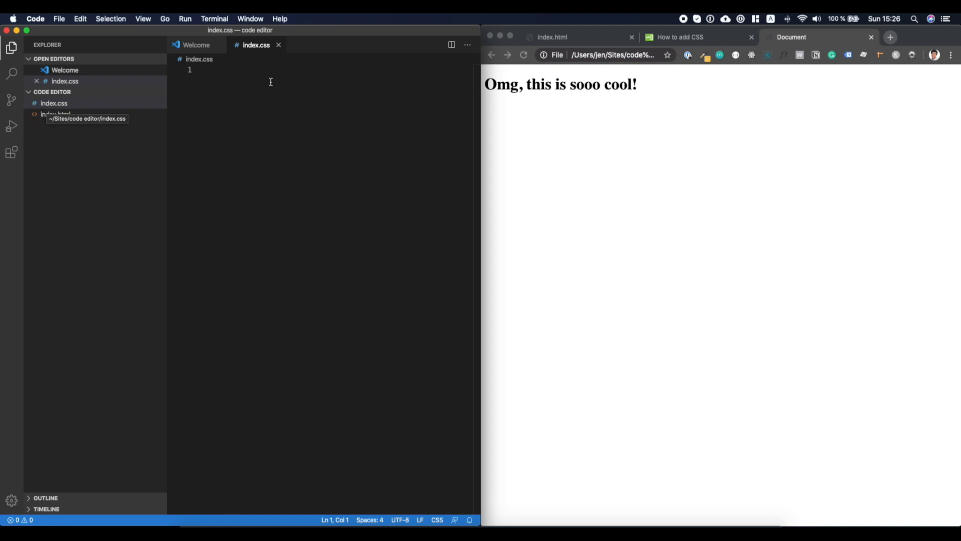
Write body { background-color: indianred; } in index.css and save it.
{"action": "type", "text": "body"}
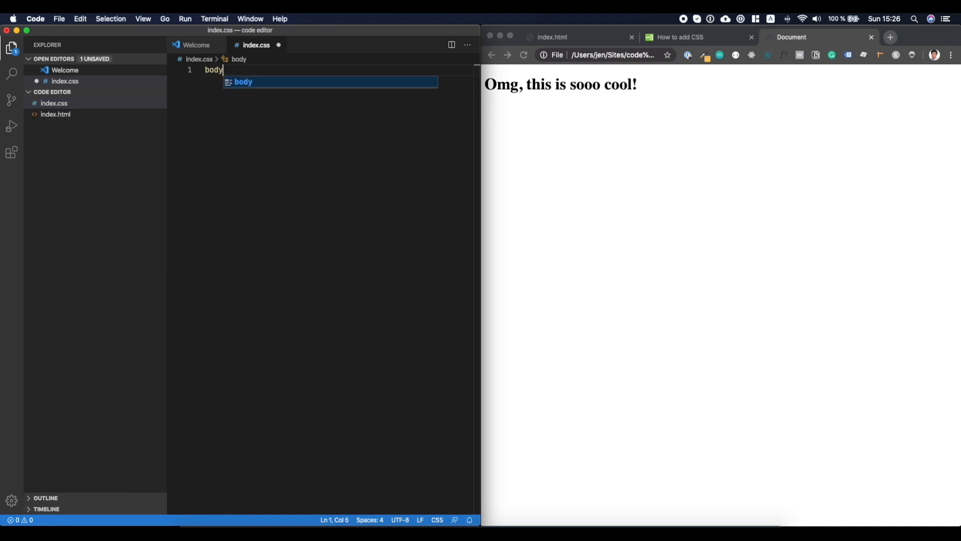
{"action": "type", "text": "{"}
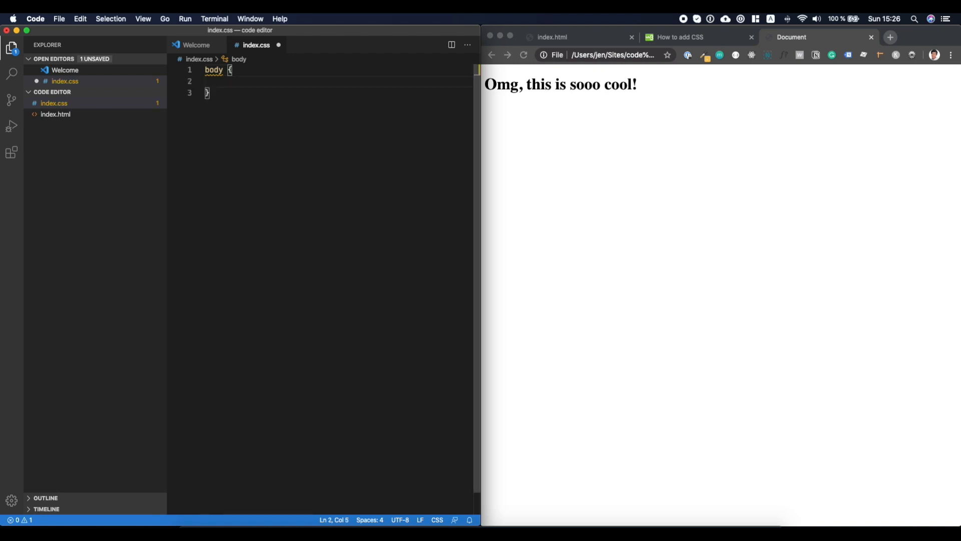
{"action": "type", "text": "background-color: ;"}
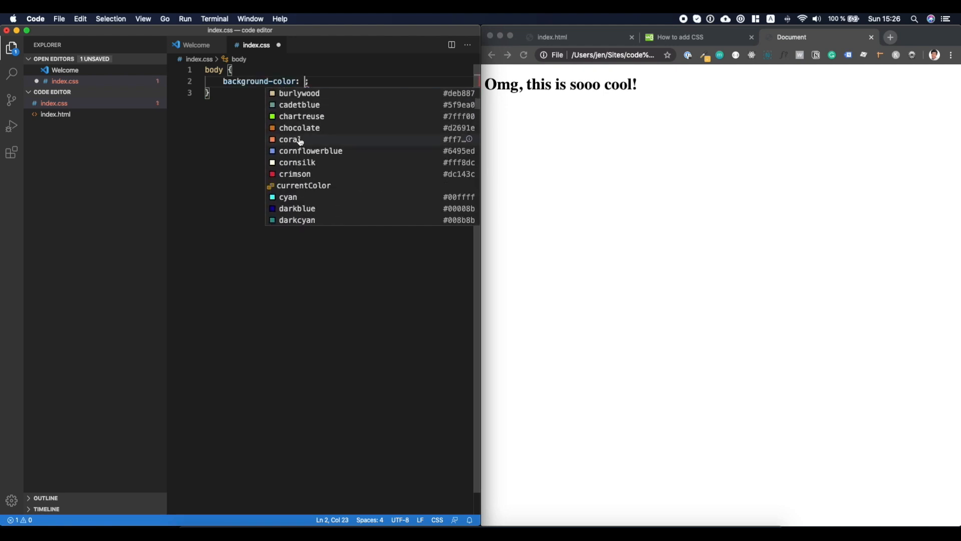
{"action": "scroll", "scroll_direction": "down", "scroll_amount": 3}
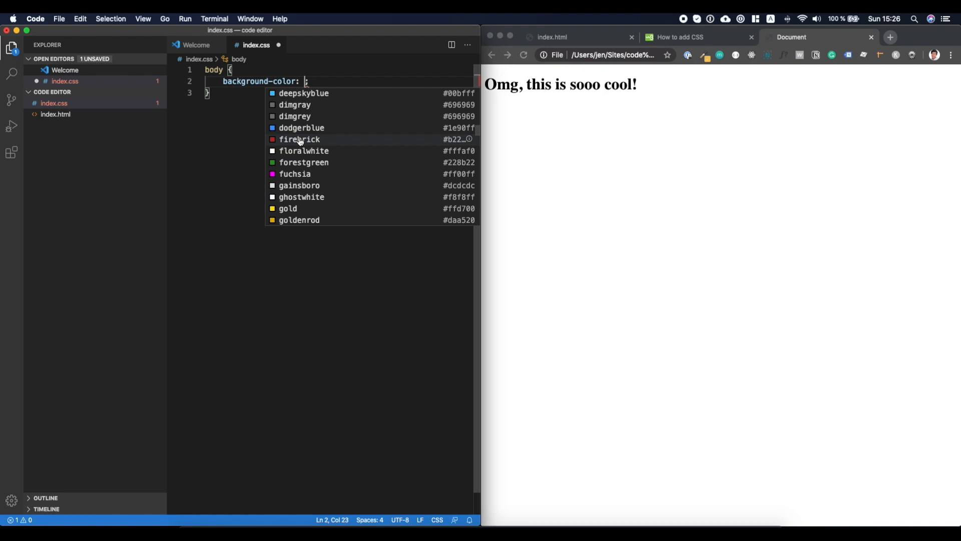
{"action": "scroll", "scroll_direction": "down", "scroll_amount": 3}
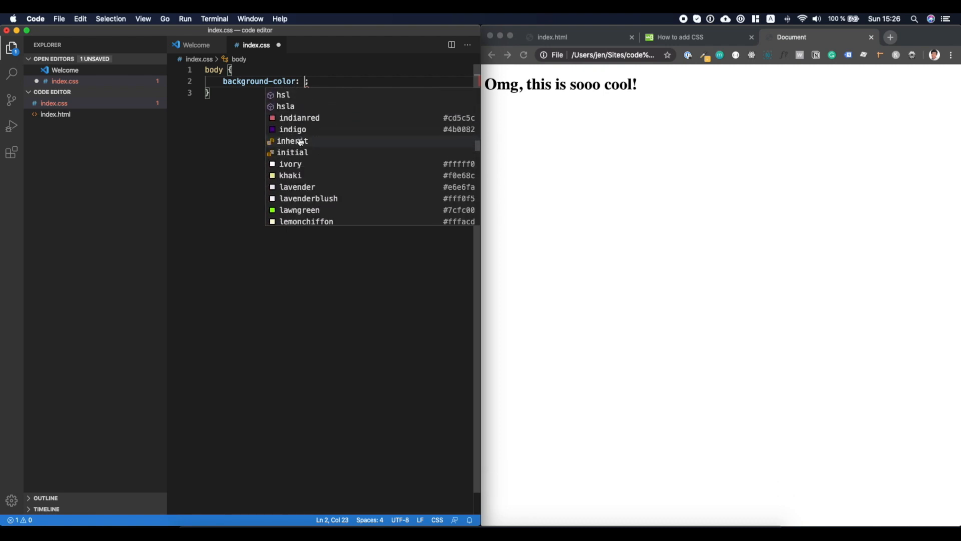
{"action": "mouse_move", "coordinate": [305, 160]}
{"action": "type", "text": "indianred"}
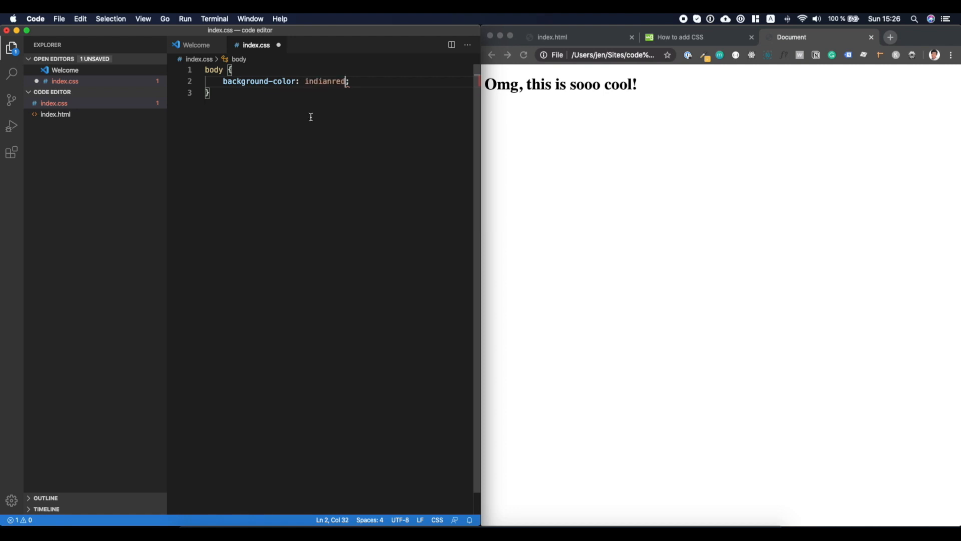
{"action": "key", "text": "cmd+s"}
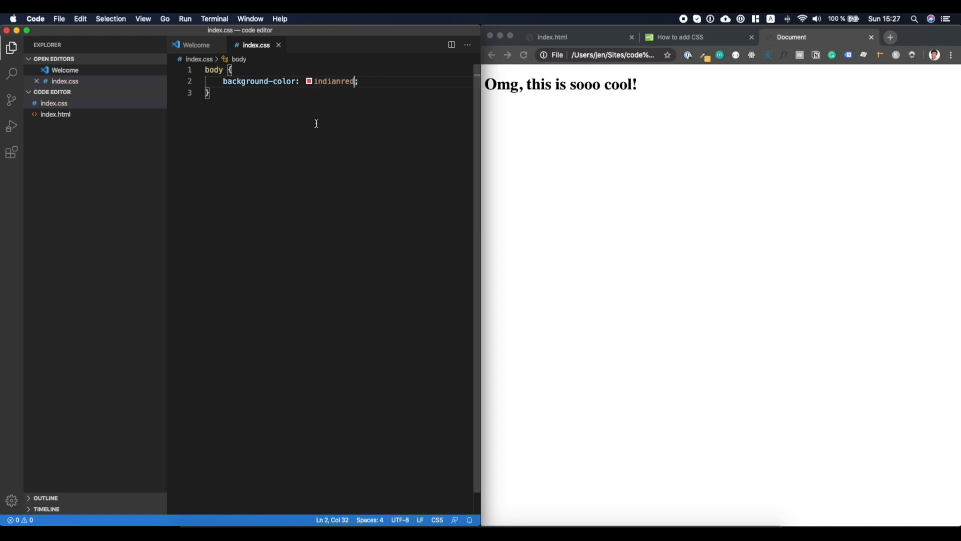
Change the link href in index.html from style.css to index.css.
{"action": "left_click", "coordinate": [196, 45]}
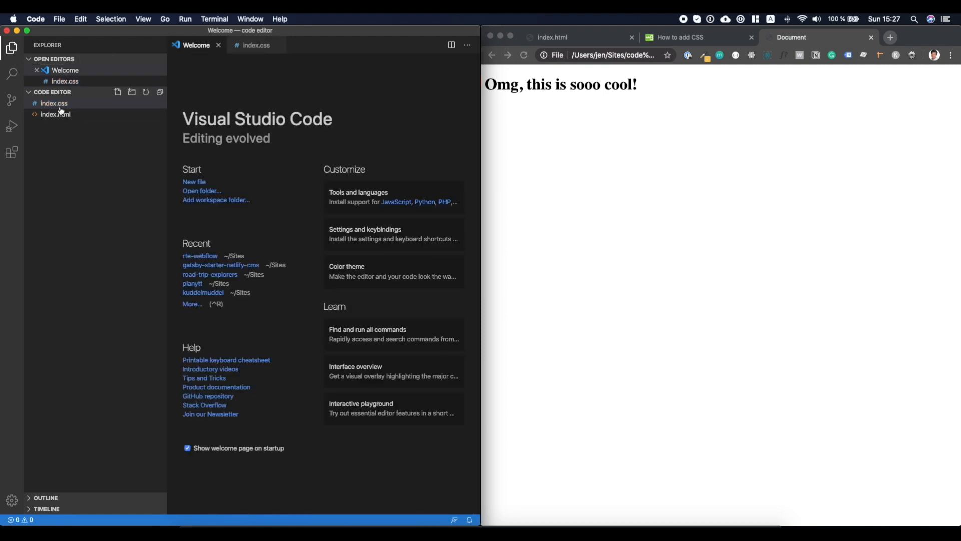
{"action": "left_click", "coordinate": [55, 114]}
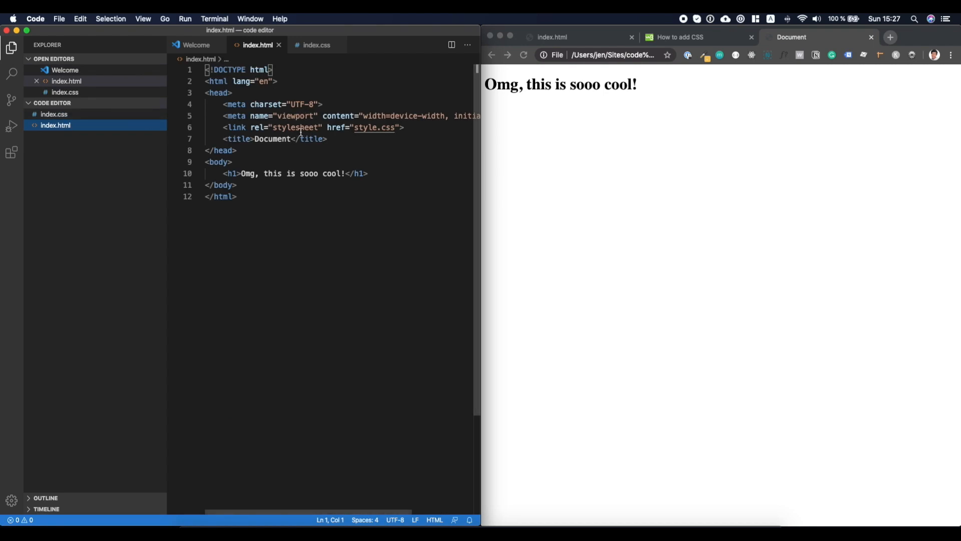
{"action": "double_click", "coordinate": [365, 127]}
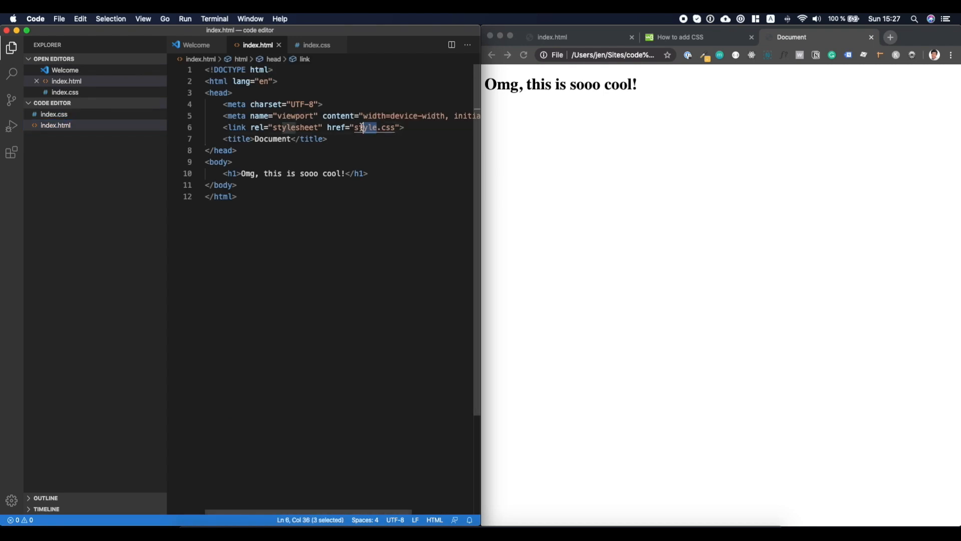
{"action": "double_click", "coordinate": [369, 127]}
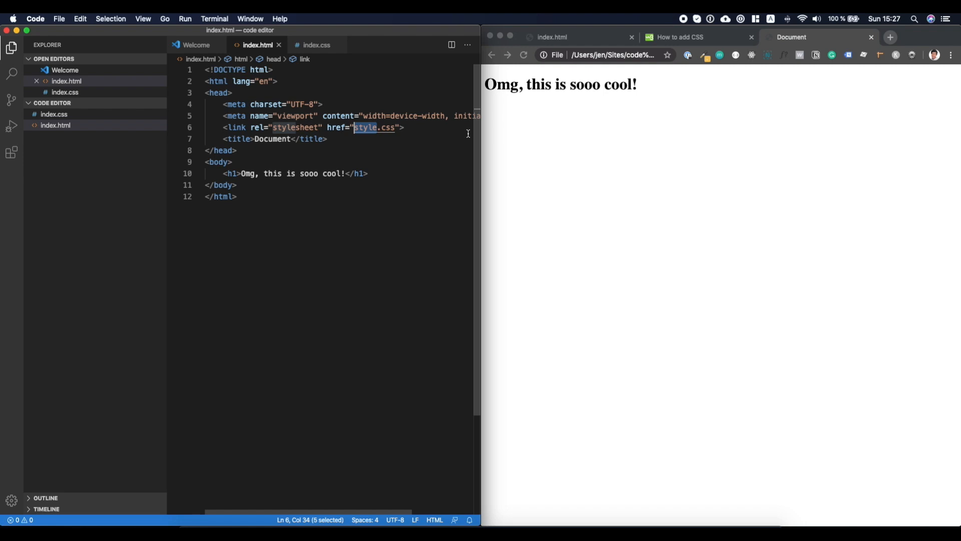
{"action": "type", "text": "index"}
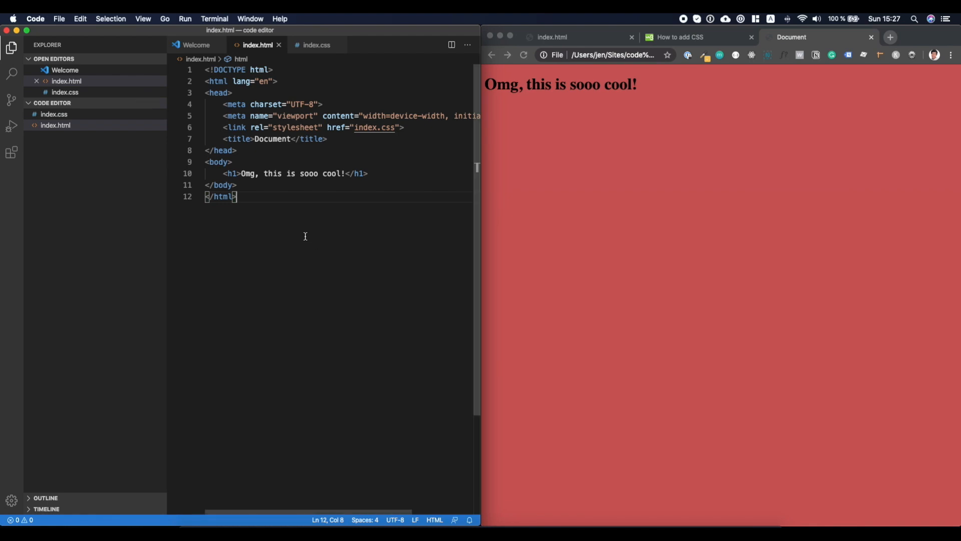
Show the installed extensions, Color Pick and One Monokai Theme, in the Extensions view.
{"action": "key", "text": "cmd+a"}
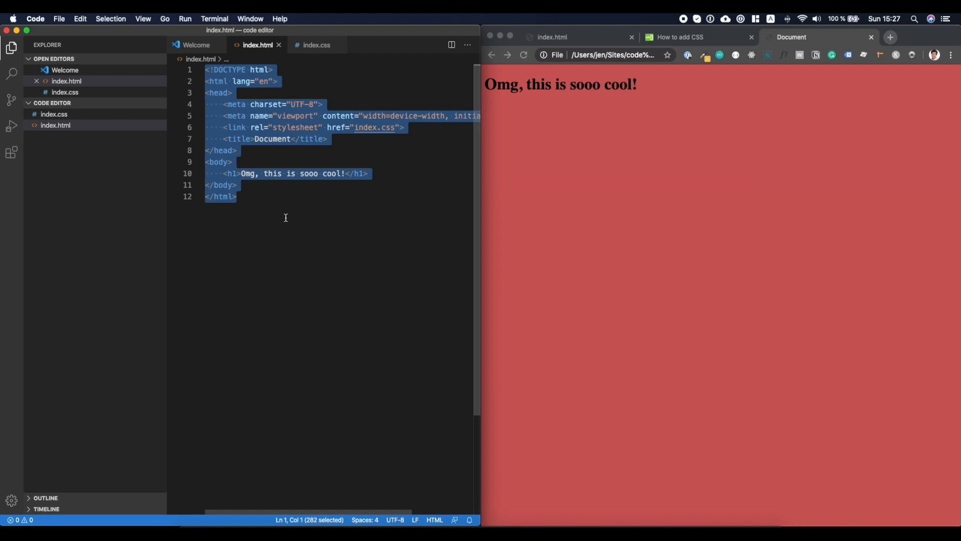
{"action": "mouse_move", "coordinate": [280, 194]}
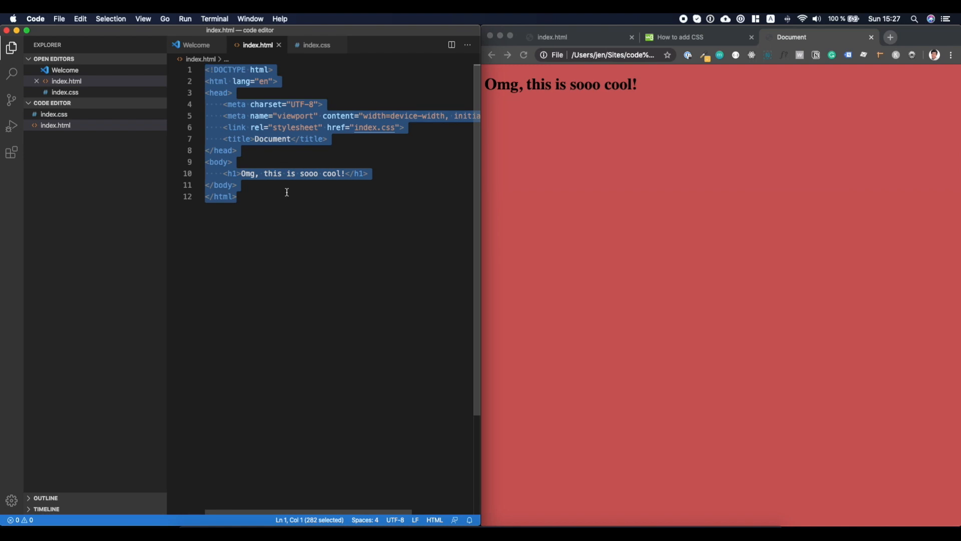
{"action": "left_click", "coordinate": [11, 127]}
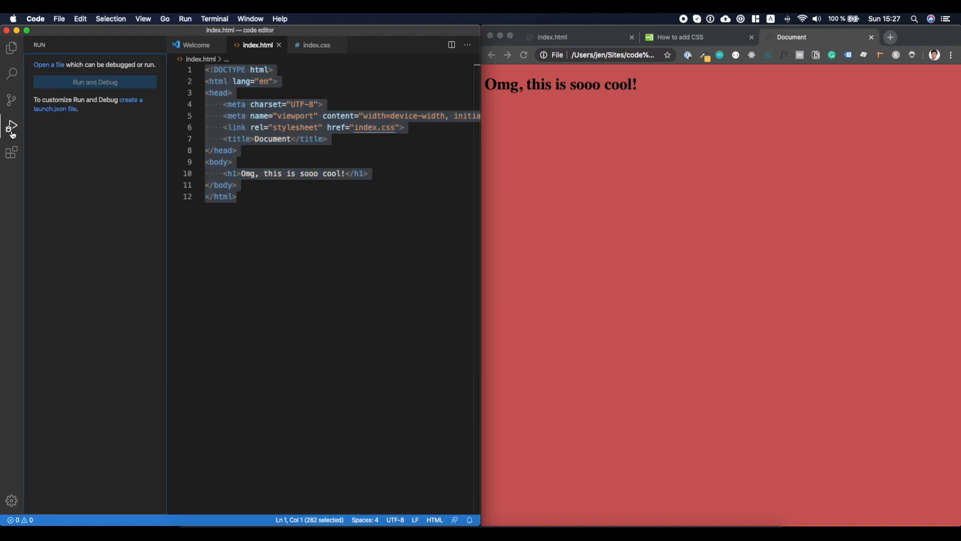
{"action": "left_click", "coordinate": [11, 152]}
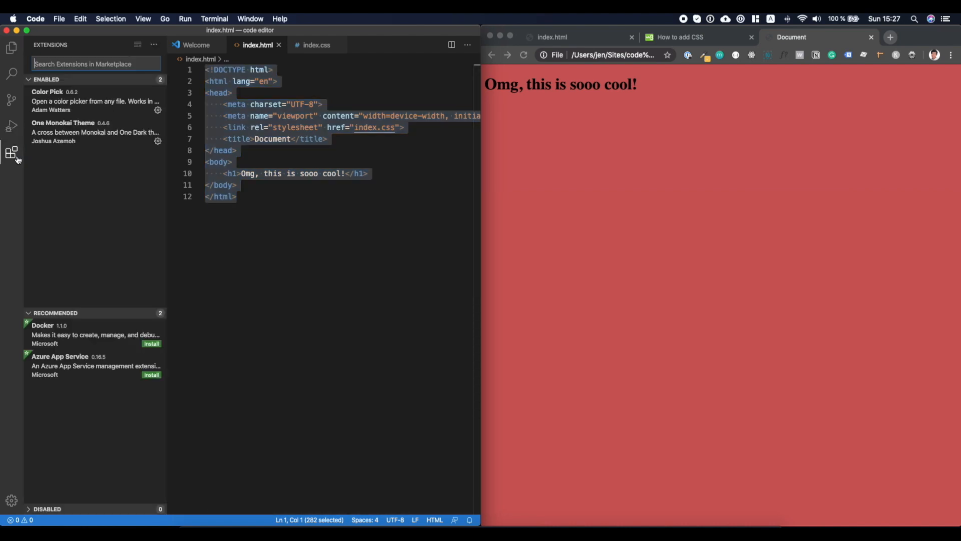
{"action": "mouse_move", "coordinate": [11, 151]}
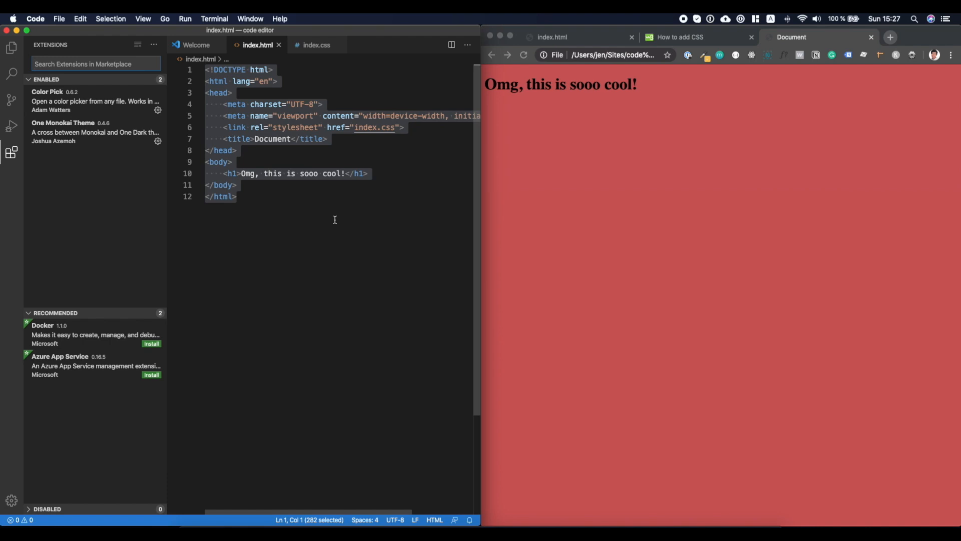
{"action": "mouse_move", "coordinate": [320, 219]}
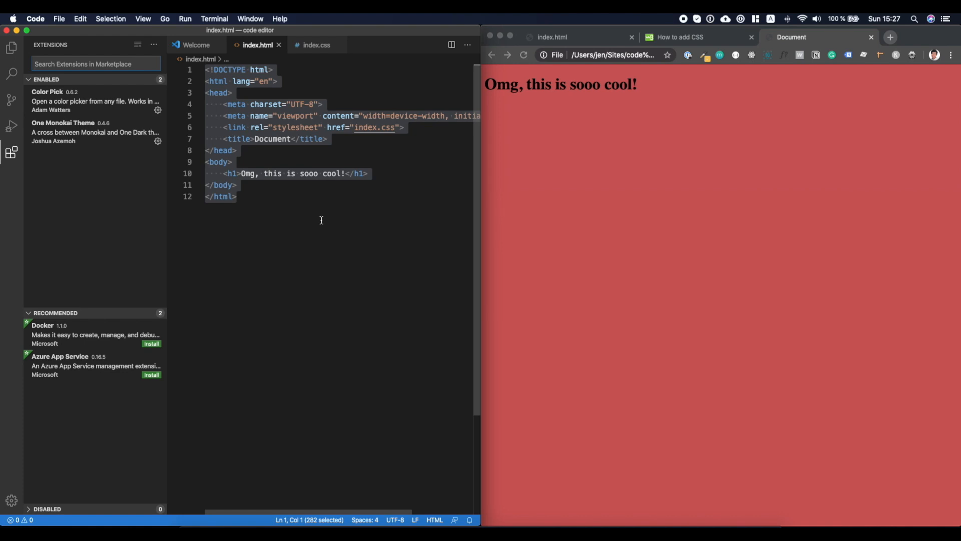